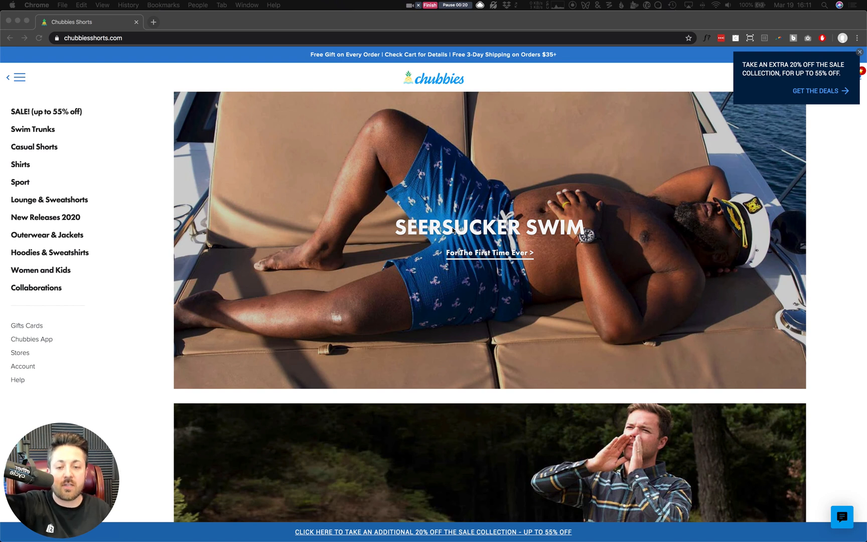
mouse_move(774, 106)
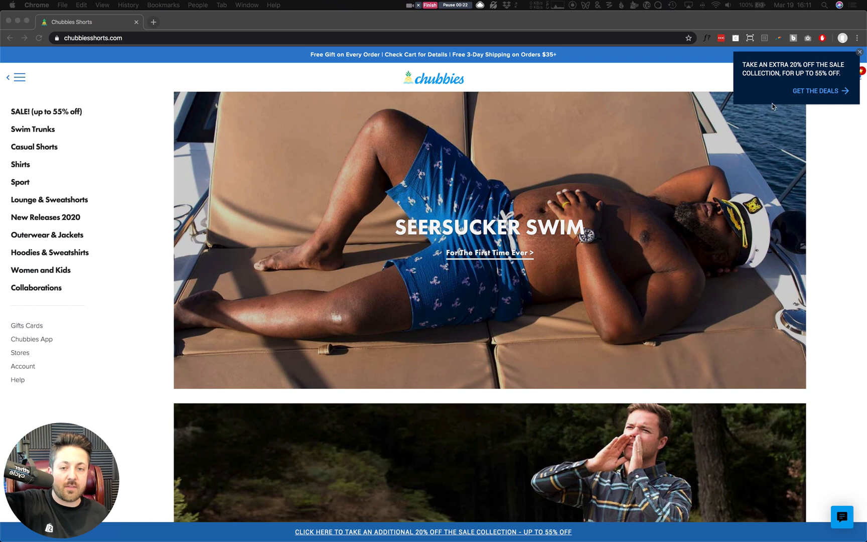
mouse_move(652, 237)
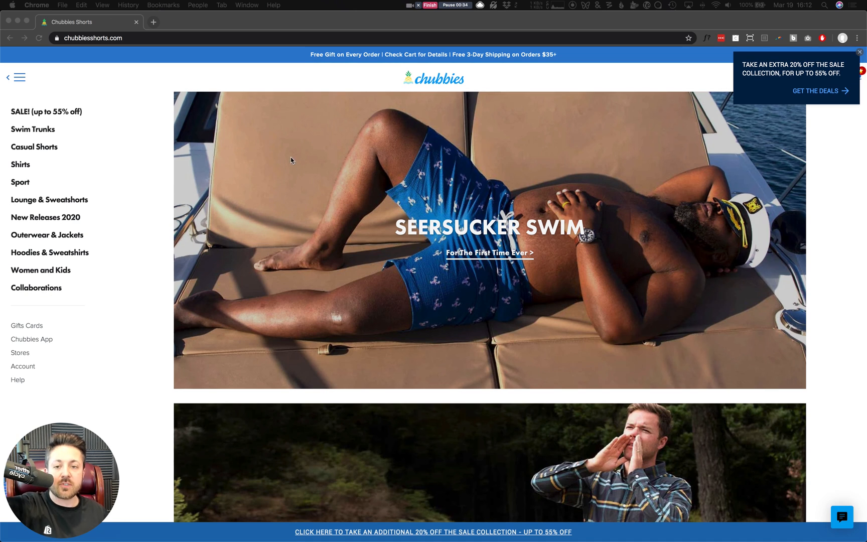
mouse_move(503, 333)
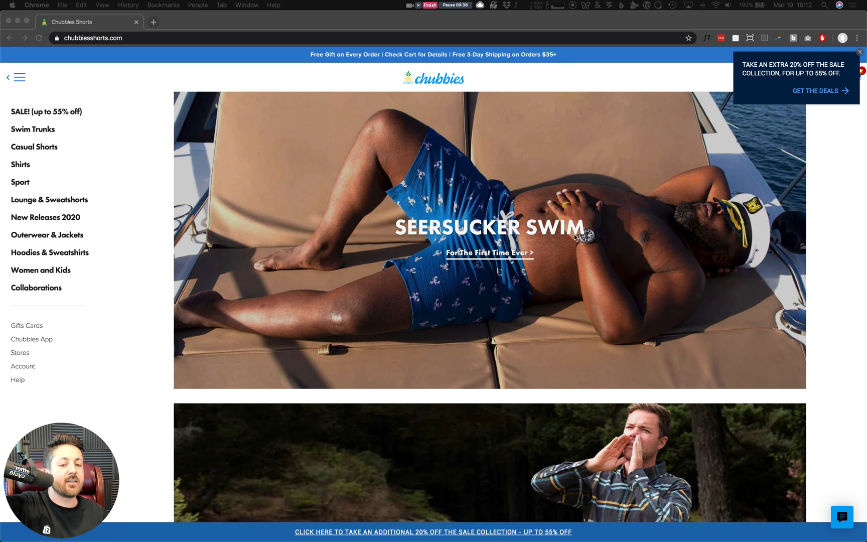
mouse_move(595, 265)
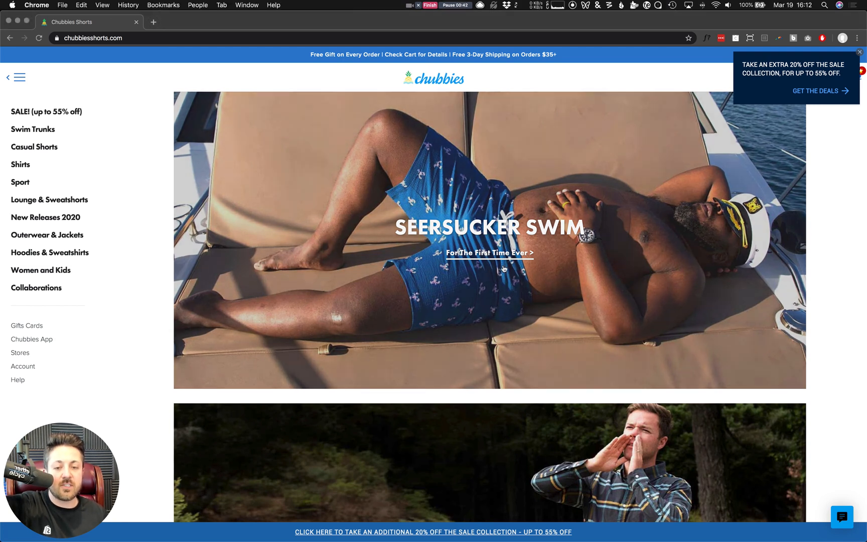
mouse_move(161, 210)
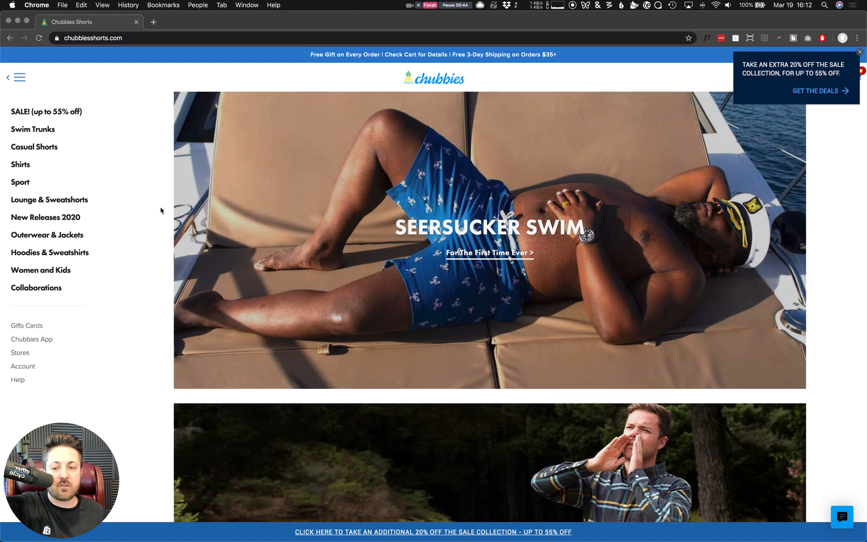
mouse_move(792, 251)
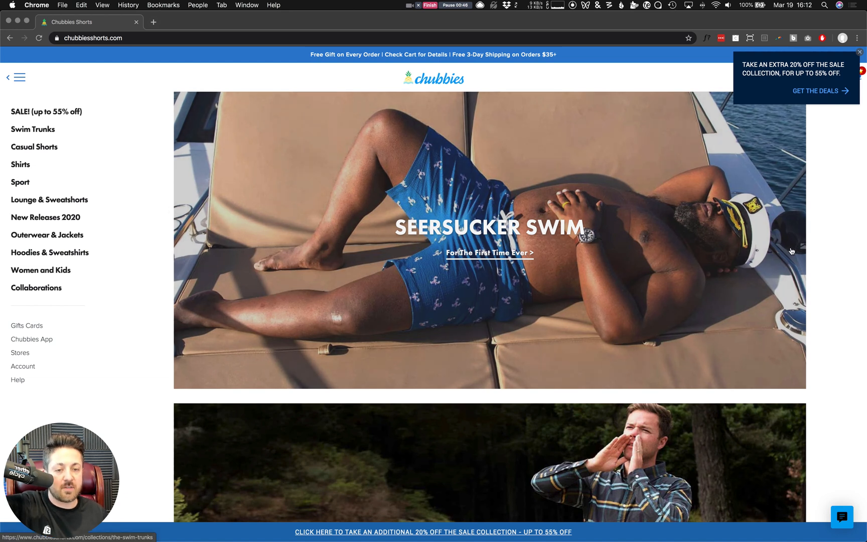
mouse_move(735, 241)
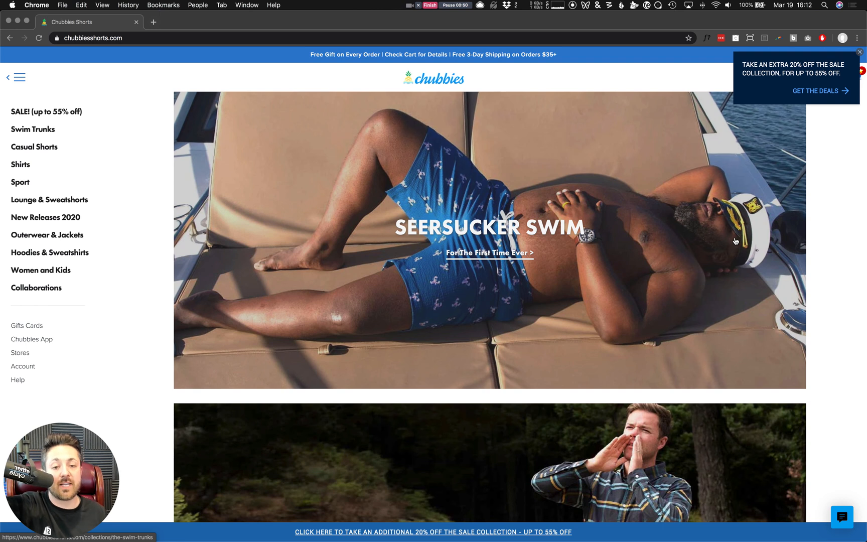
mouse_move(759, 224)
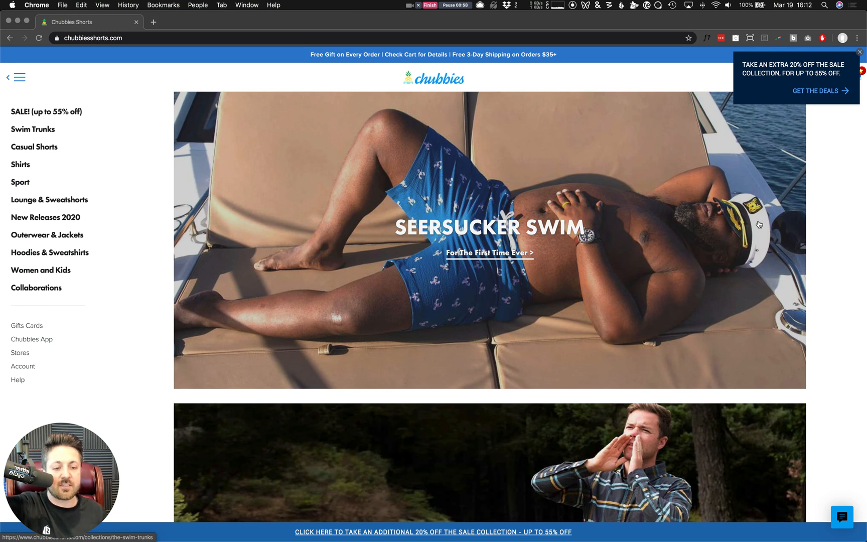
mouse_move(597, 103)
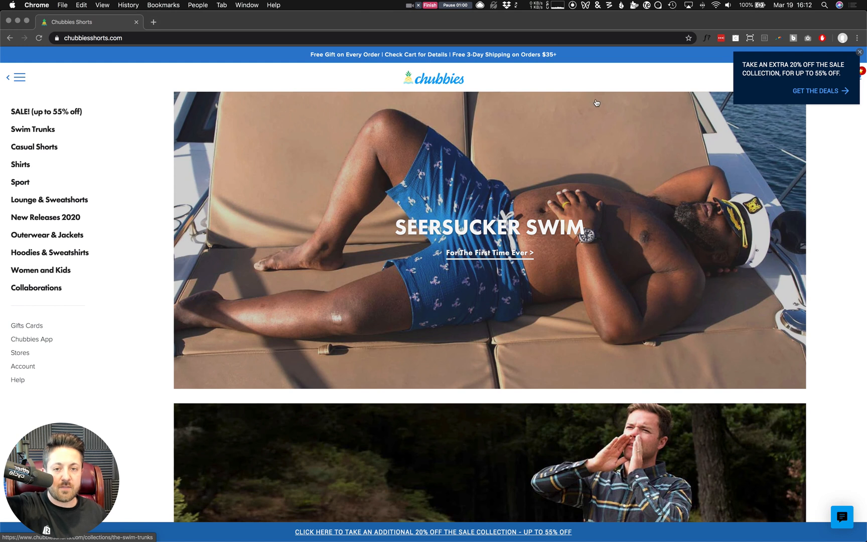
Browse the homepage, then open the extra 20% off Sale Collection via GET THE DEALS.
scroll(down, 3)
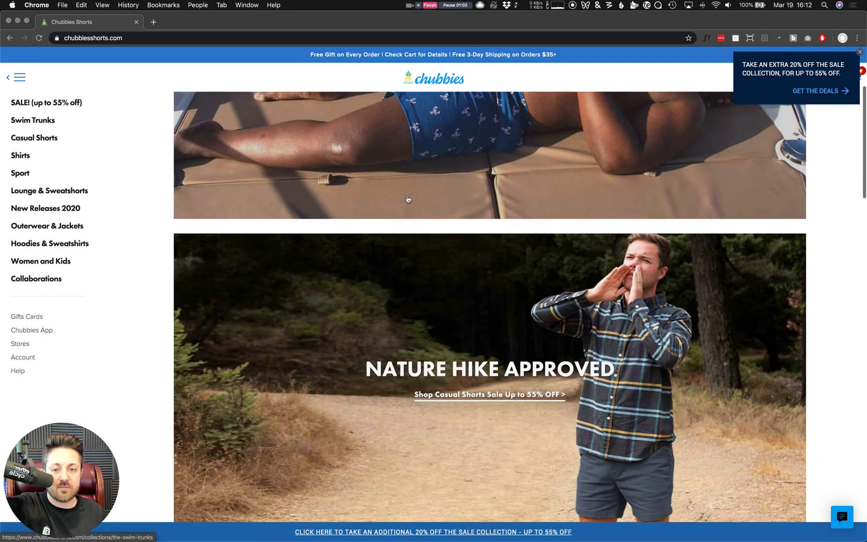
scroll(up, 3)
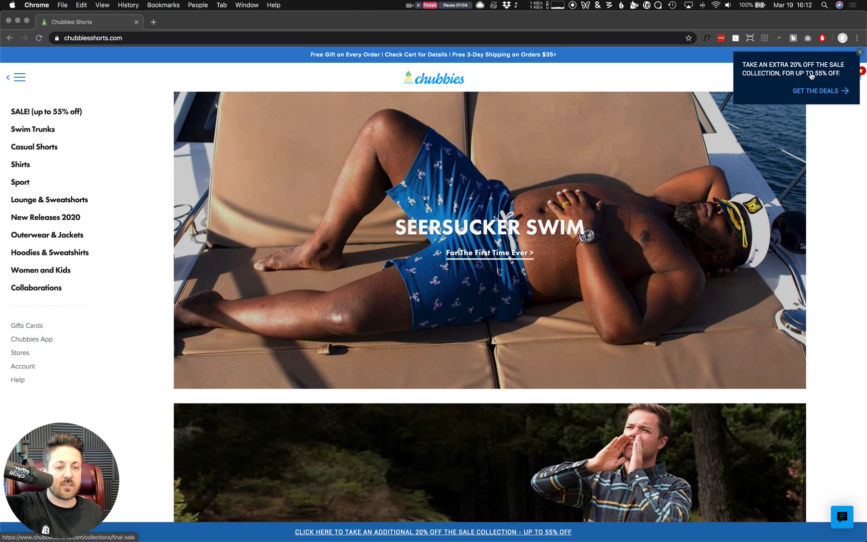
mouse_move(784, 80)
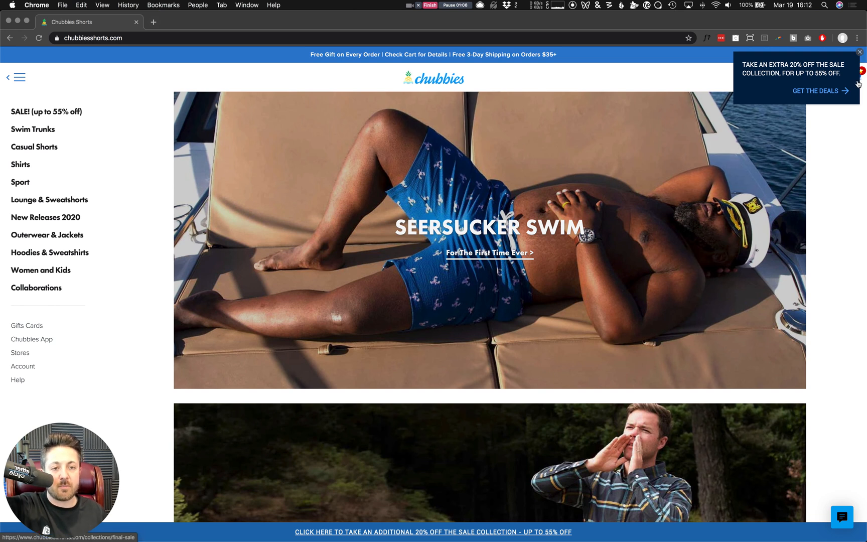
scroll(down, 3)
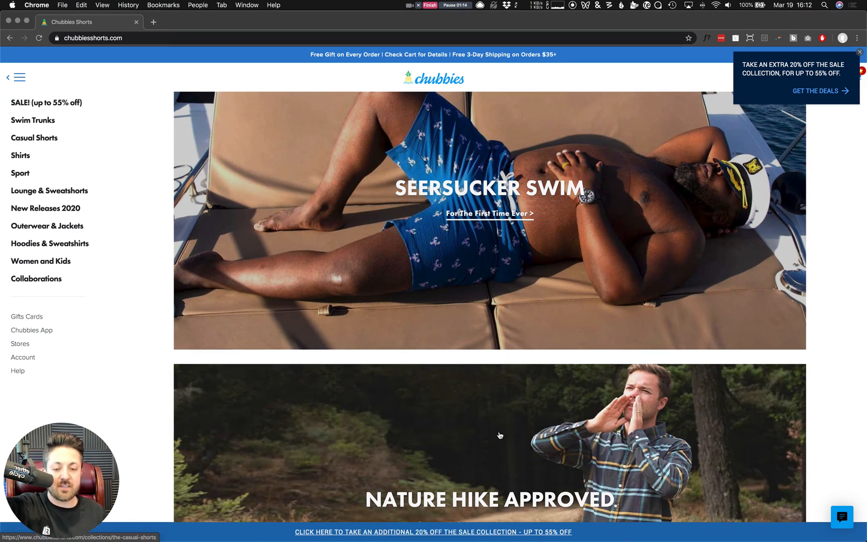
mouse_move(314, 415)
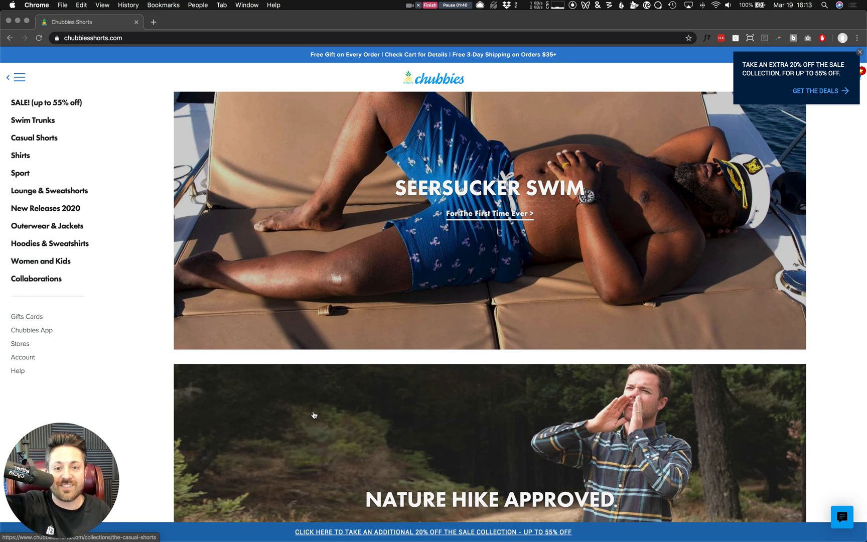
mouse_move(407, 296)
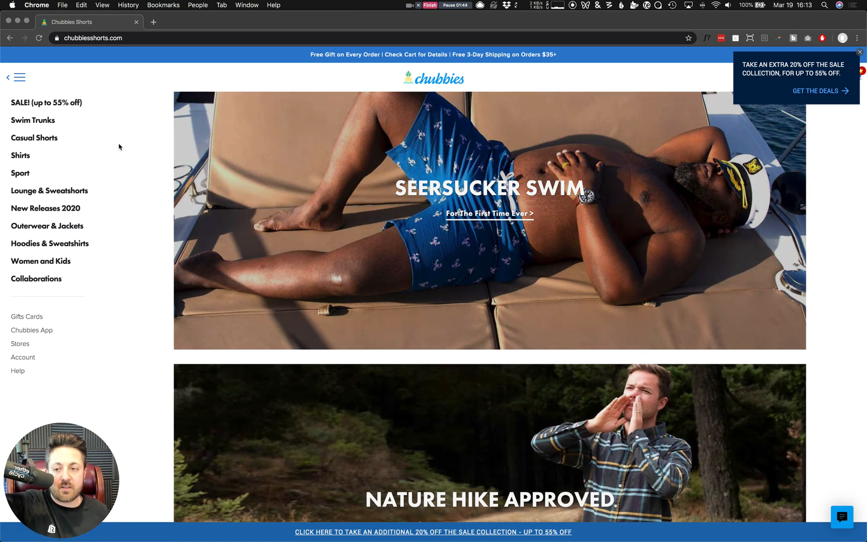
mouse_move(29, 350)
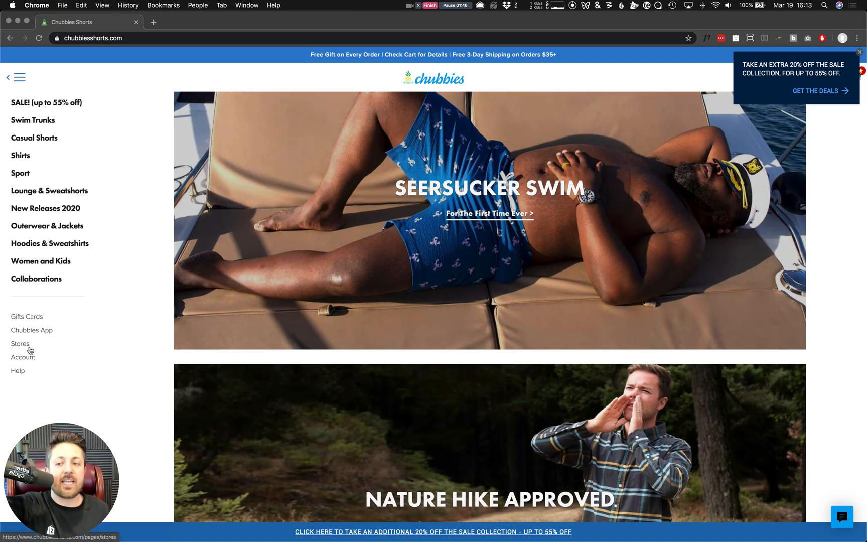
mouse_move(310, 70)
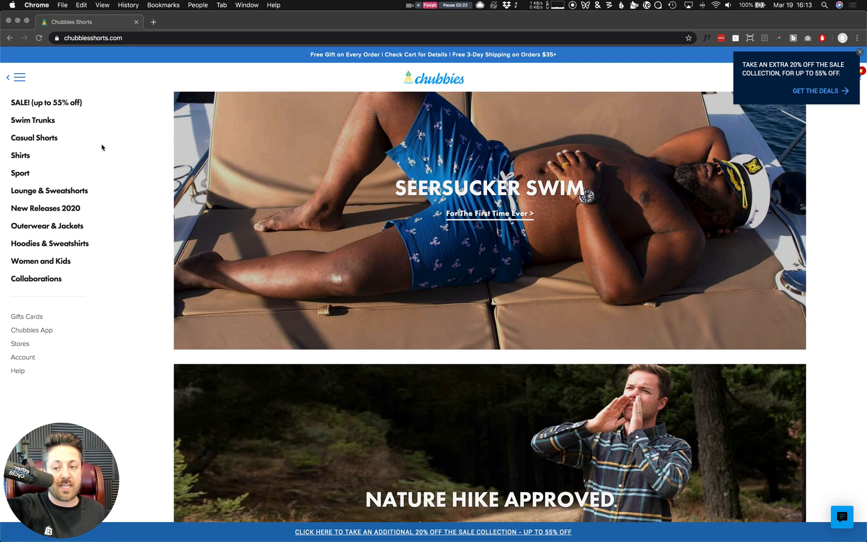
mouse_move(32, 286)
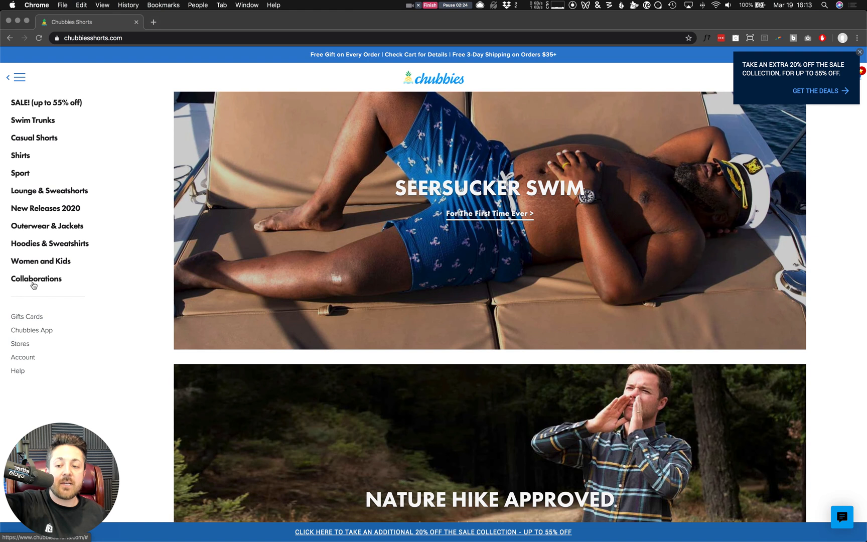
mouse_move(53, 213)
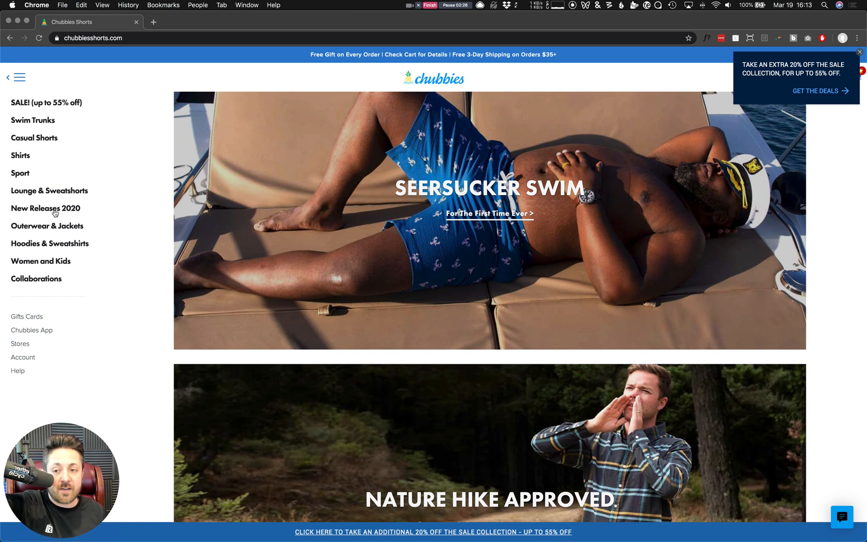
mouse_move(32, 124)
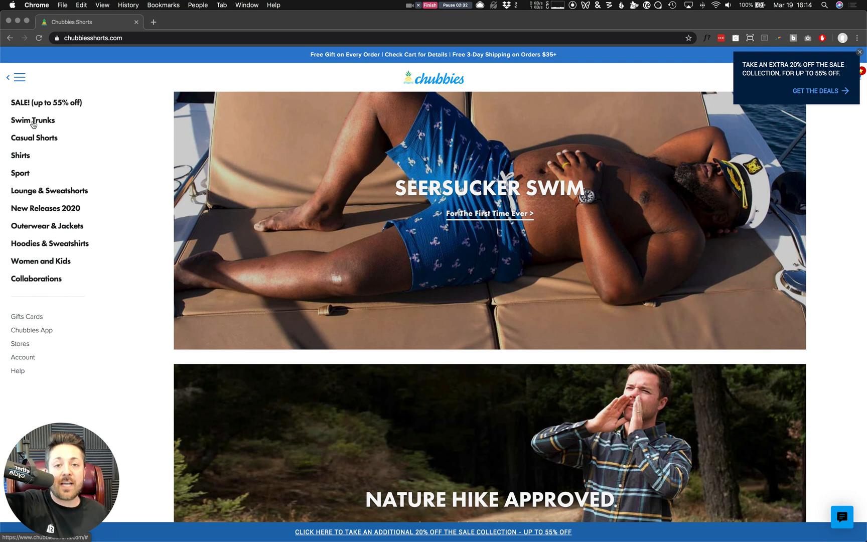
mouse_move(22, 333)
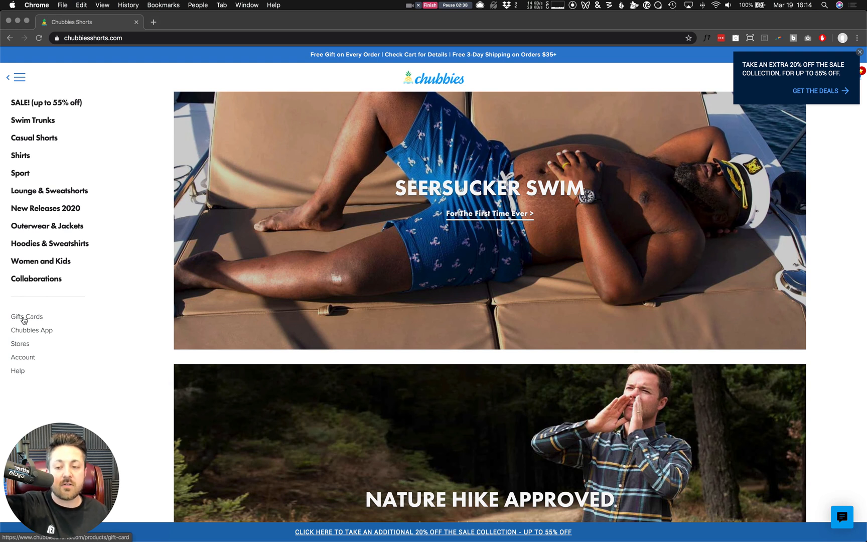
mouse_move(47, 205)
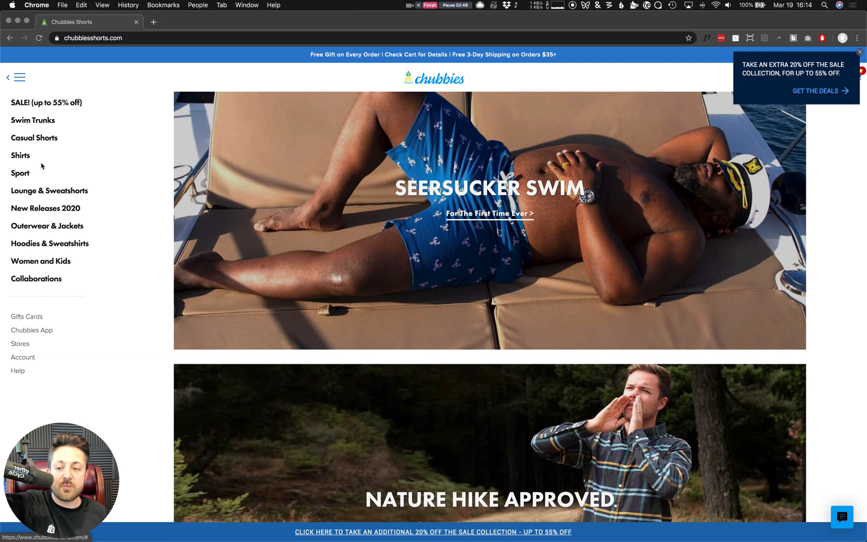
mouse_move(41, 101)
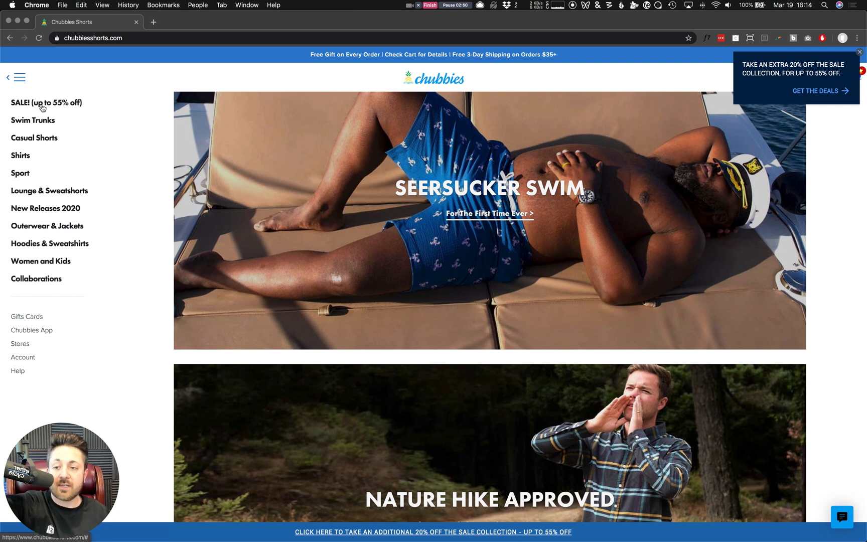
mouse_move(16, 201)
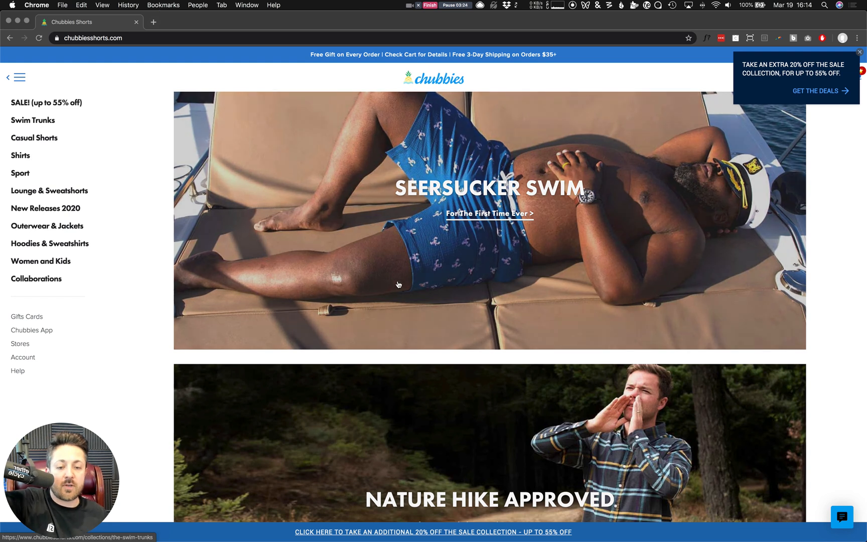
mouse_move(376, 336)
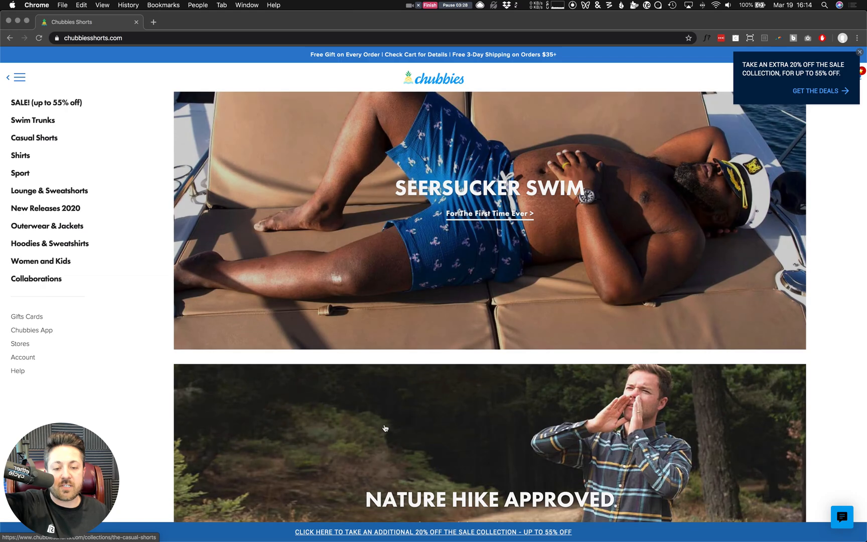
scroll(down, 3)
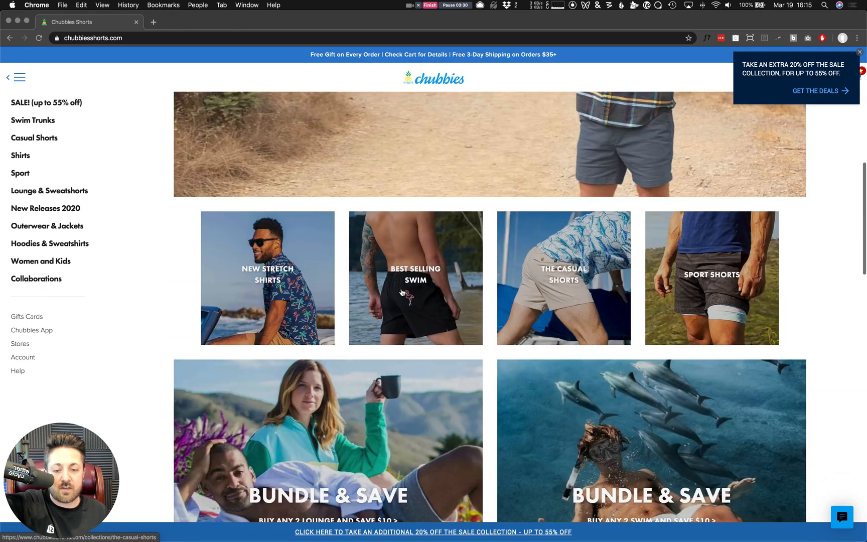
scroll(down, 3)
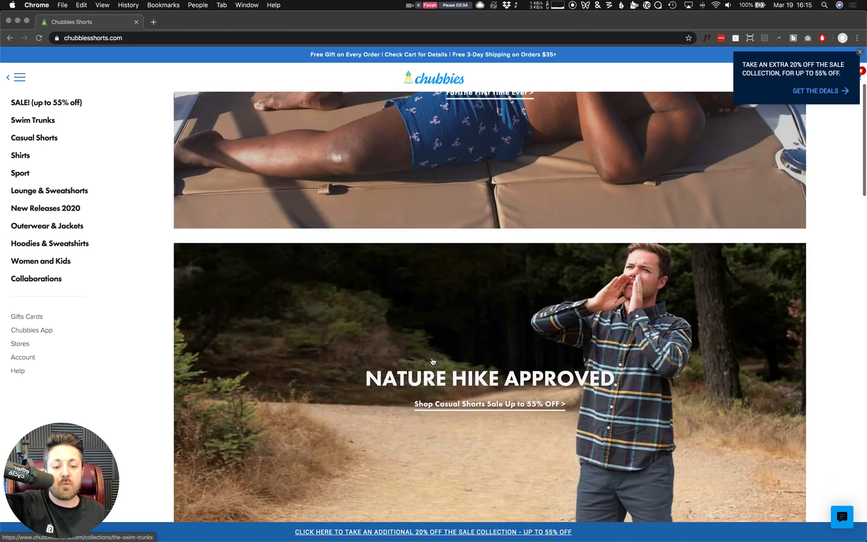
scroll(down, 3)
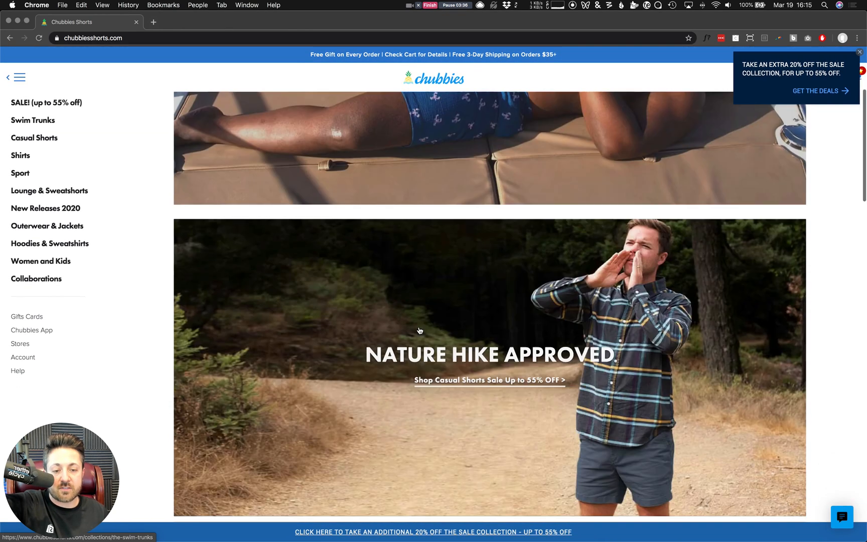
scroll(up, 3)
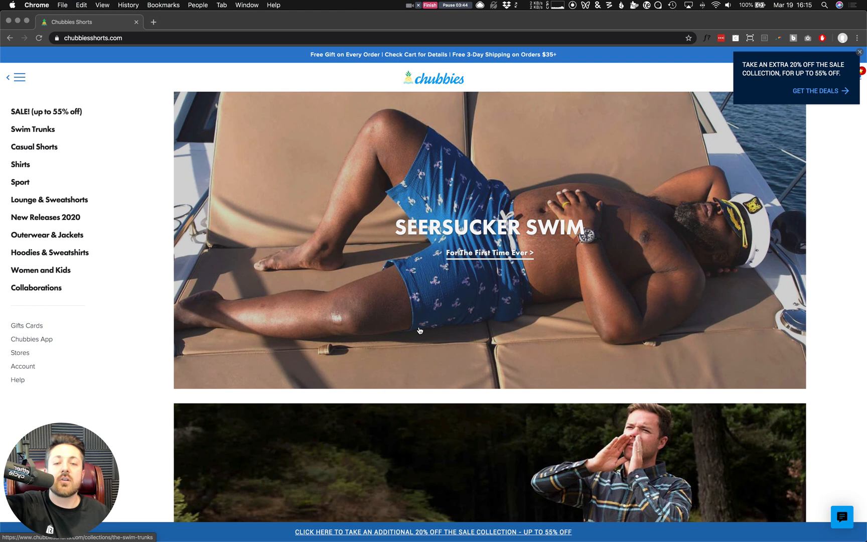
mouse_move(421, 246)
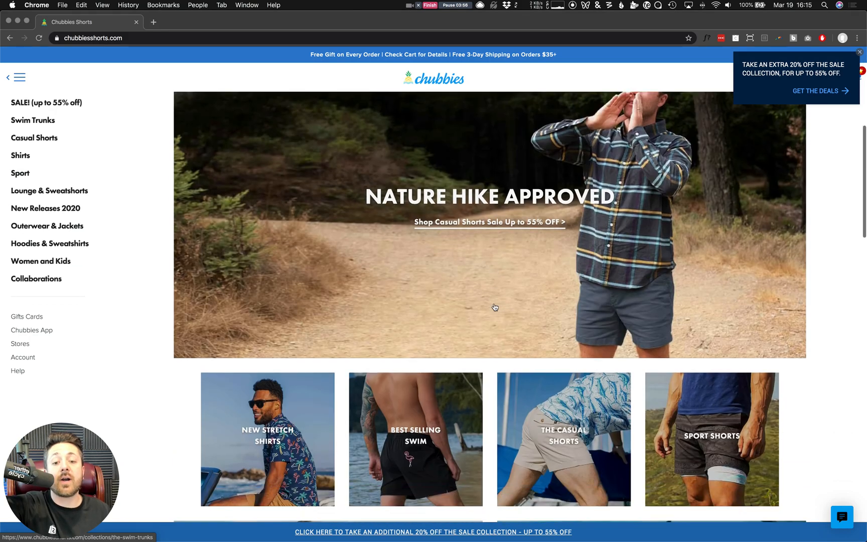
scroll(down, 3)
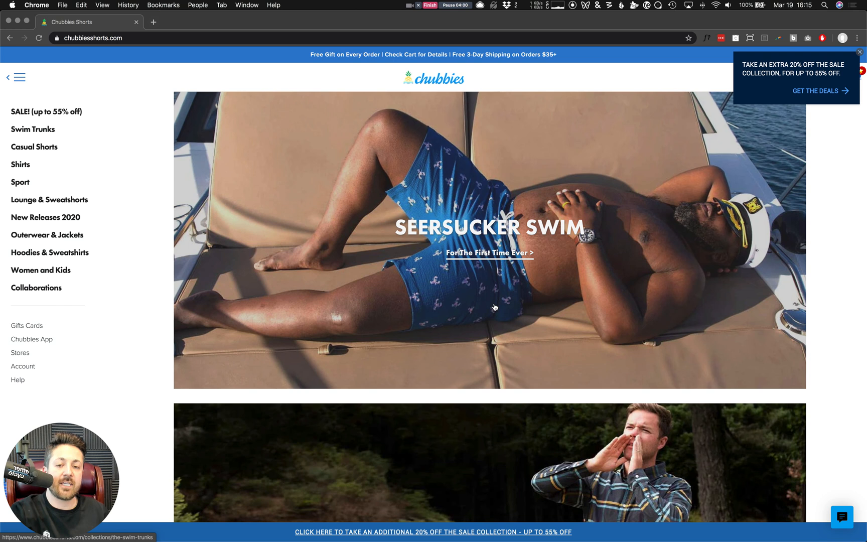
mouse_move(470, 257)
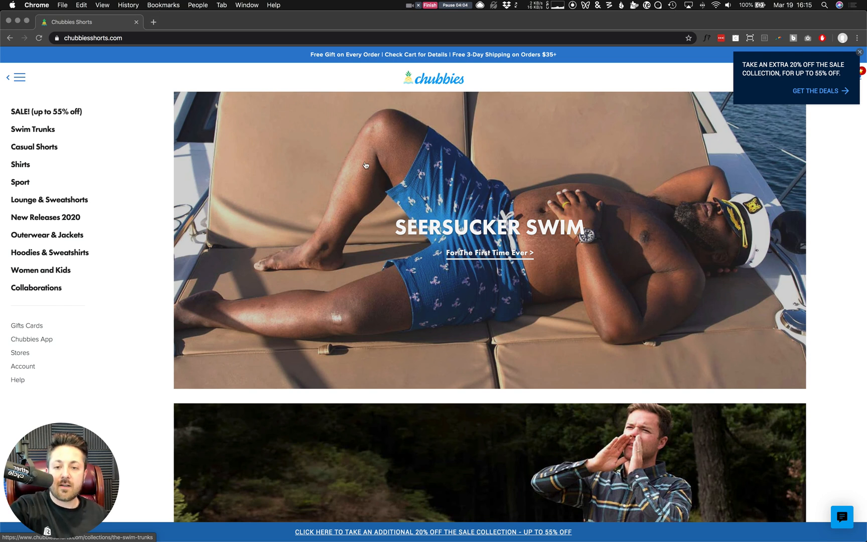
mouse_move(365, 193)
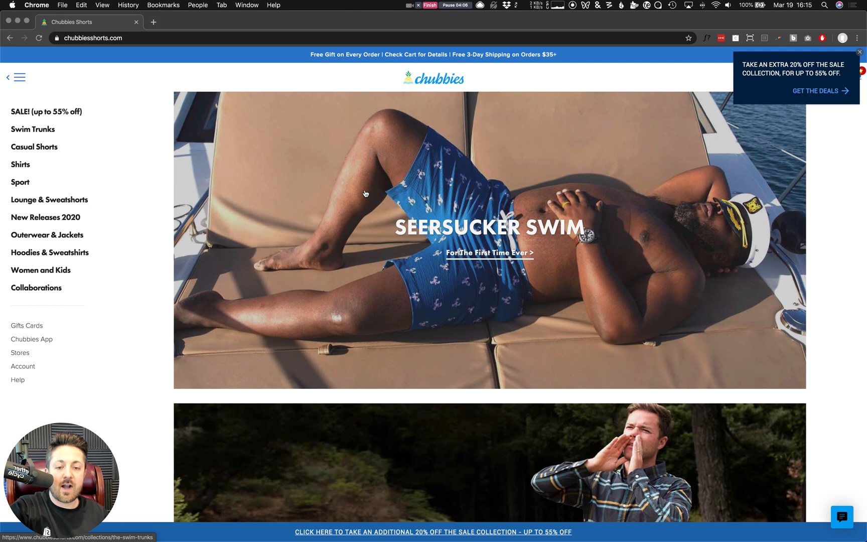
mouse_move(461, 198)
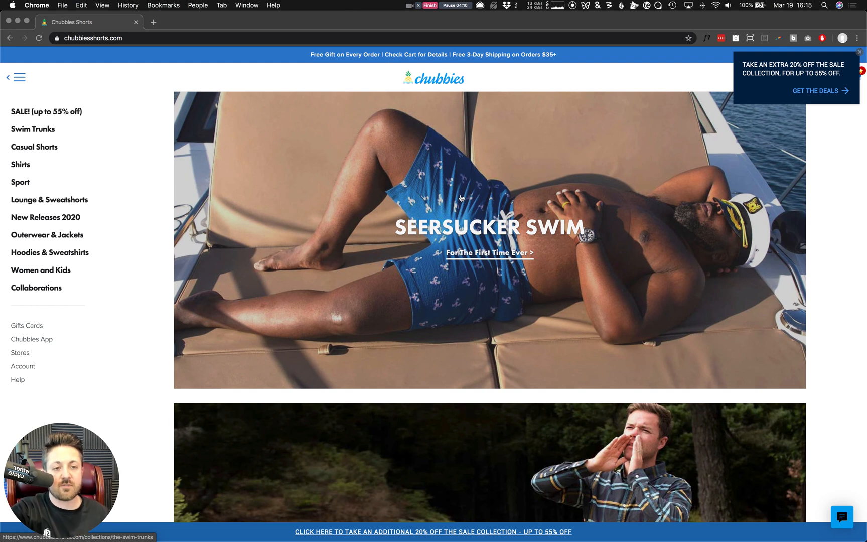
mouse_move(331, 91)
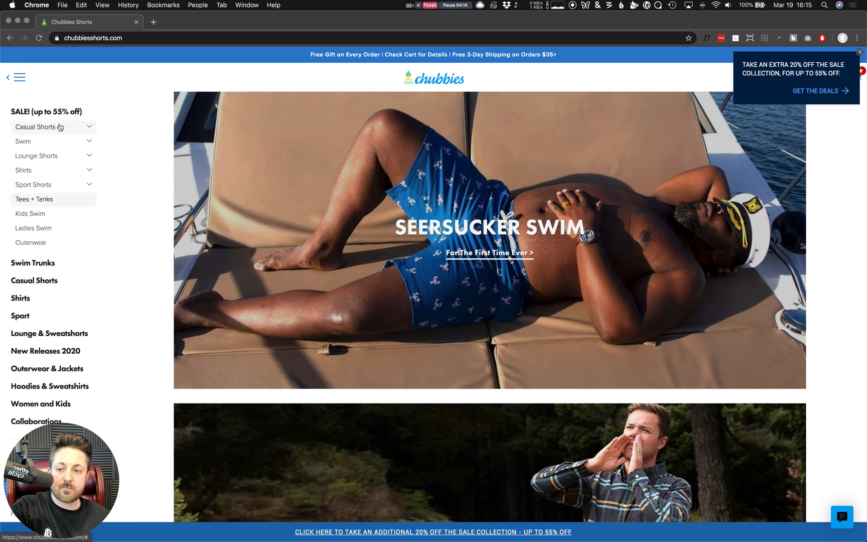
mouse_move(56, 117)
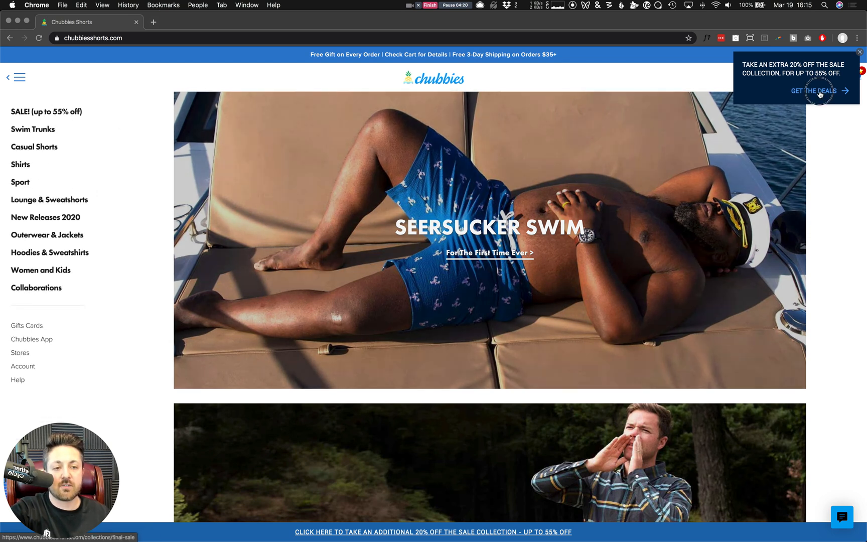
click(816, 92)
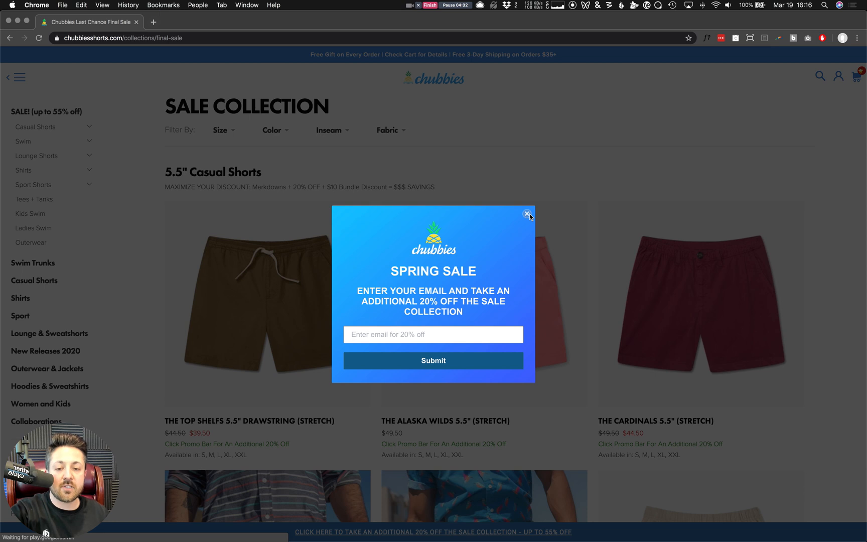
Dismiss the Spring Sale email popup and filter the sale items to size L.
click(527, 213)
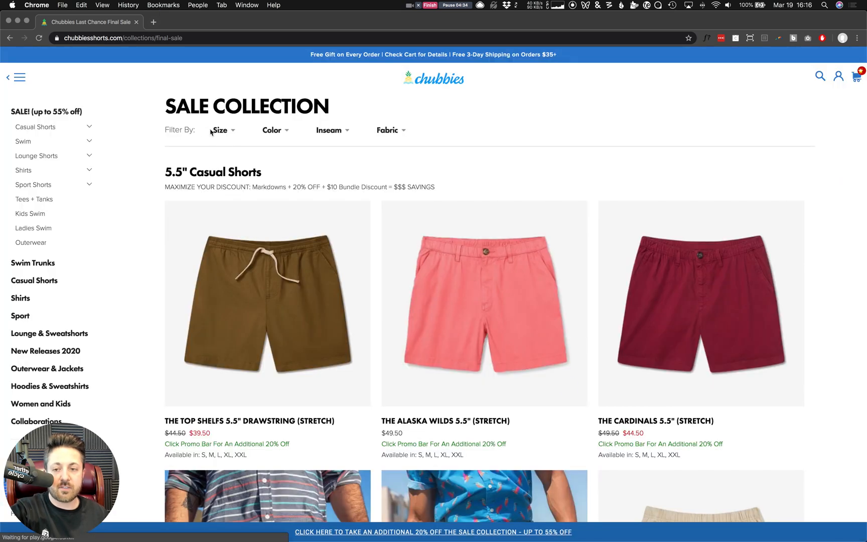
click(221, 130)
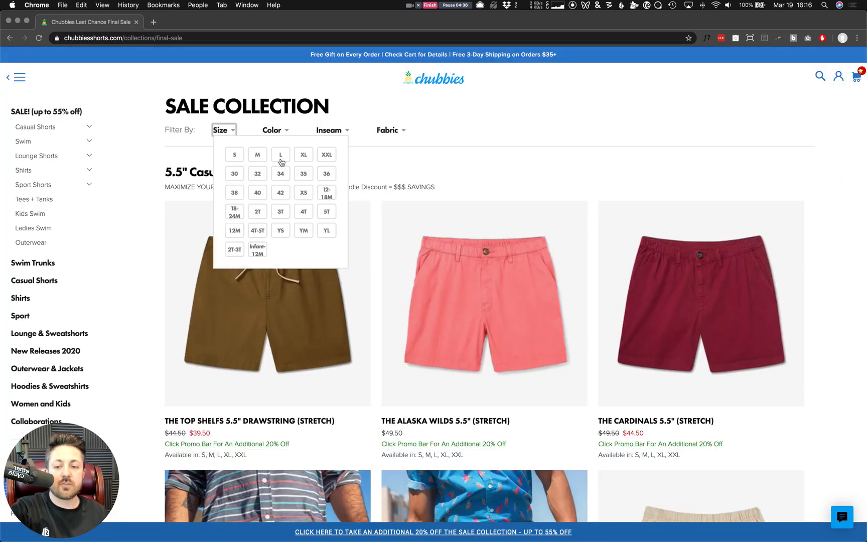
click(280, 155)
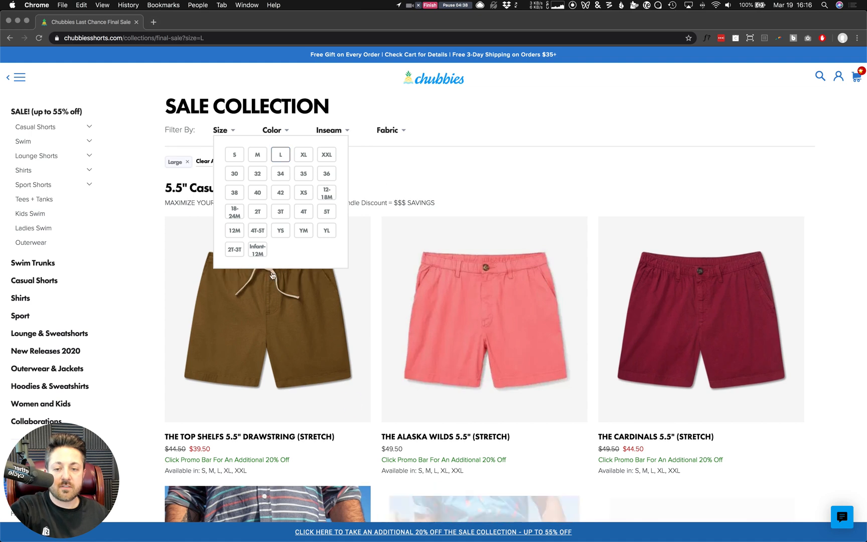
mouse_move(471, 165)
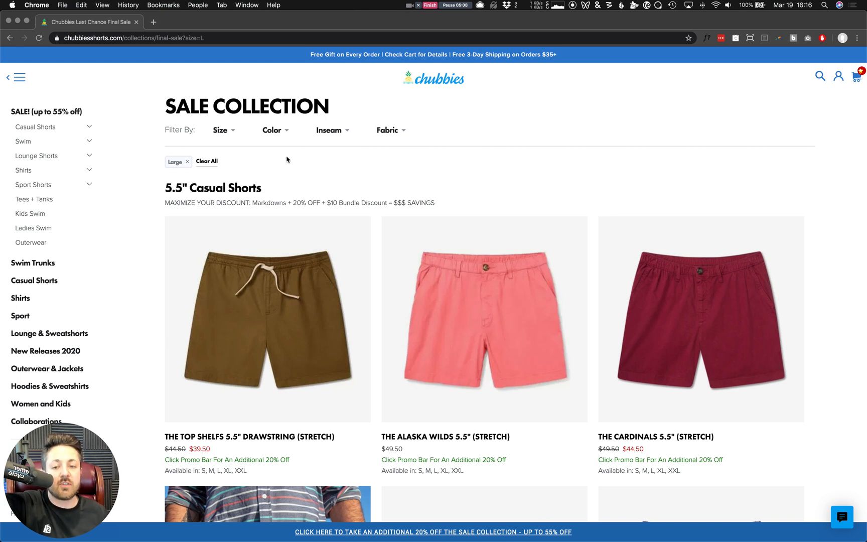
scroll(down, 3)
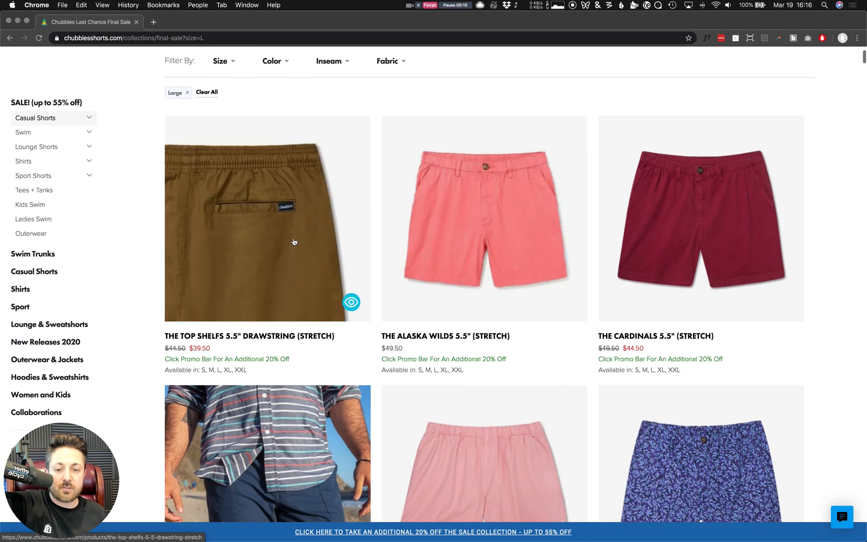
mouse_move(468, 230)
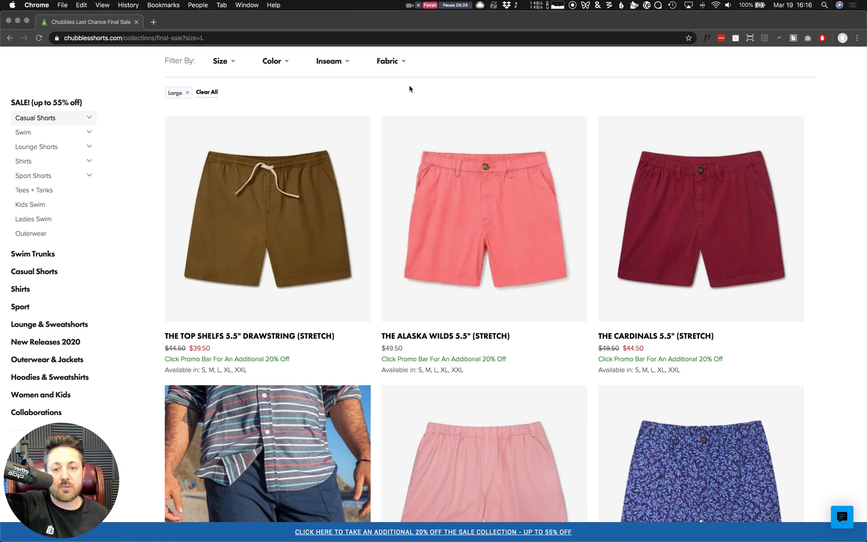
mouse_move(352, 155)
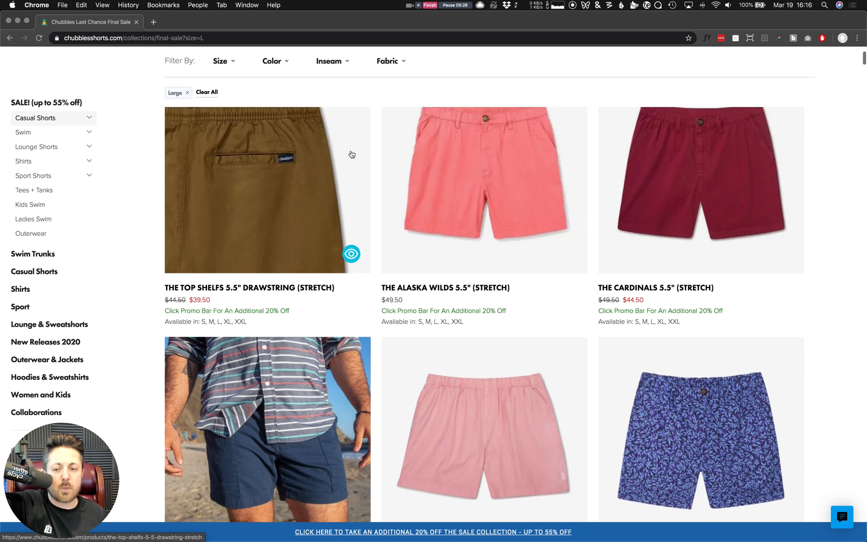
scroll(down, 3)
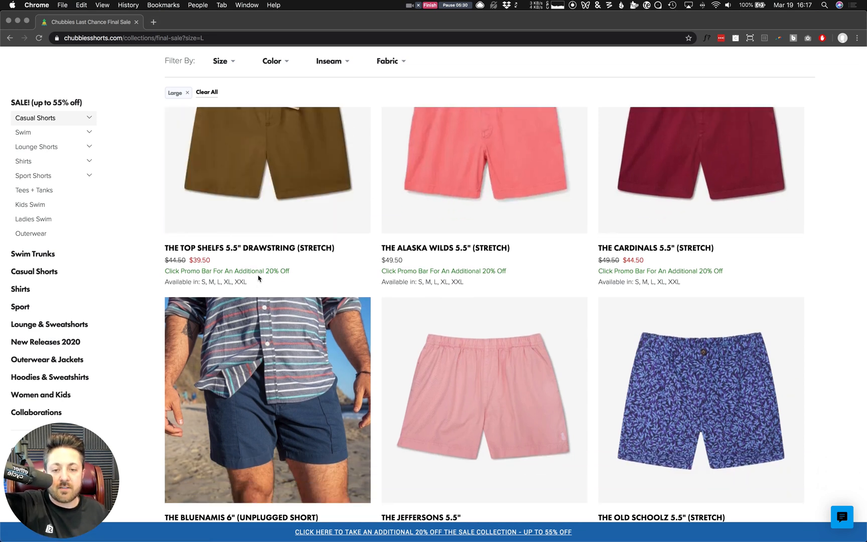
triple_click(206, 282)
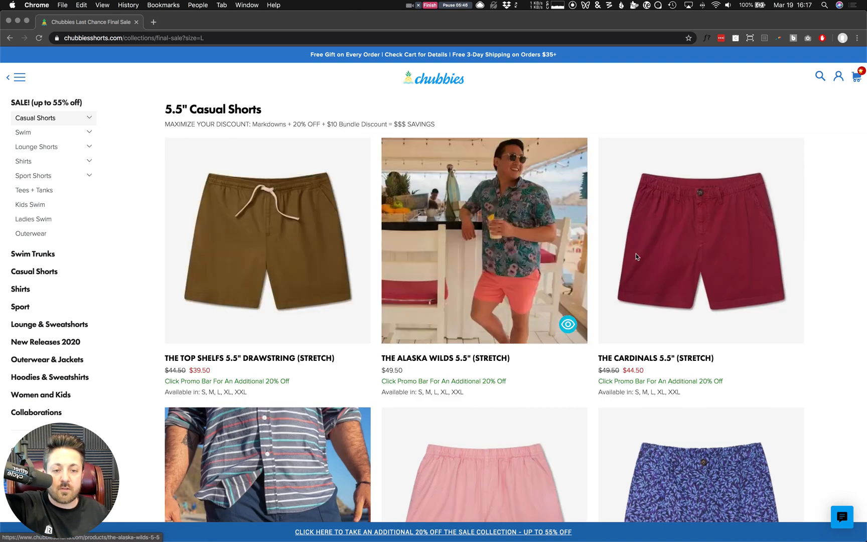
scroll(down, 3)
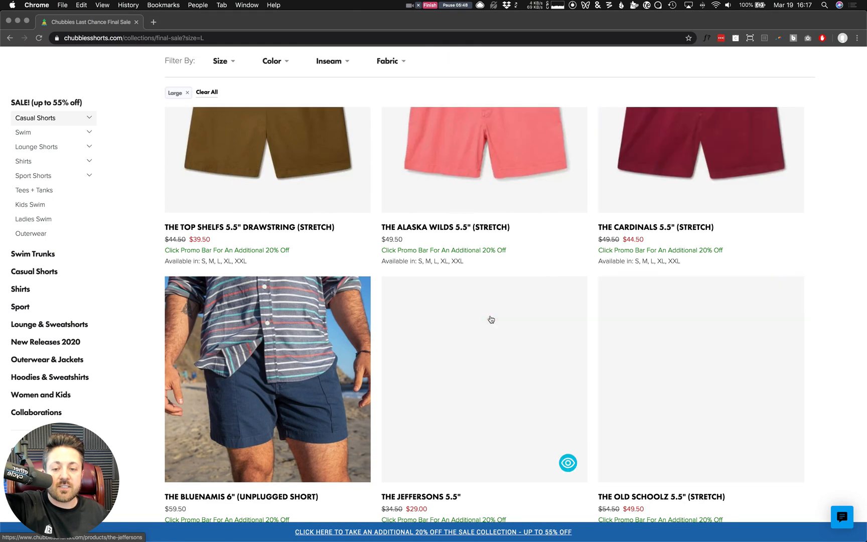
scroll(up, 3)
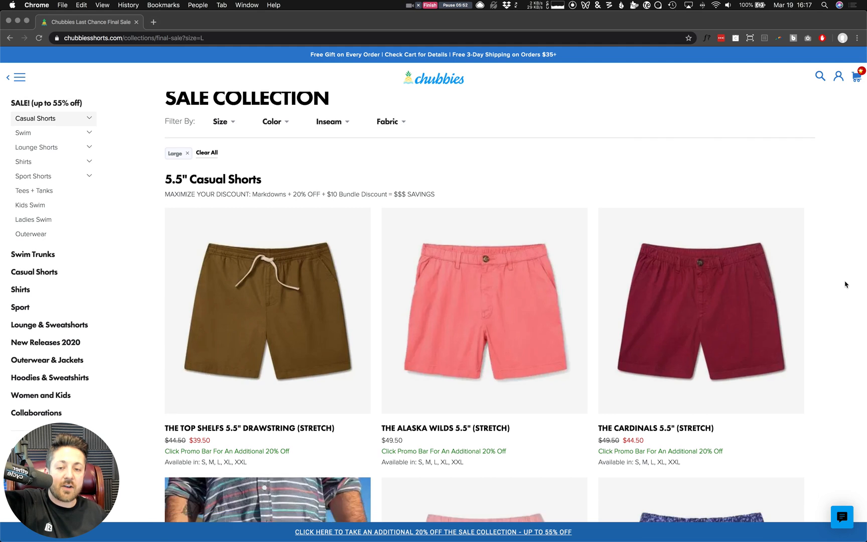
scroll(down, 3)
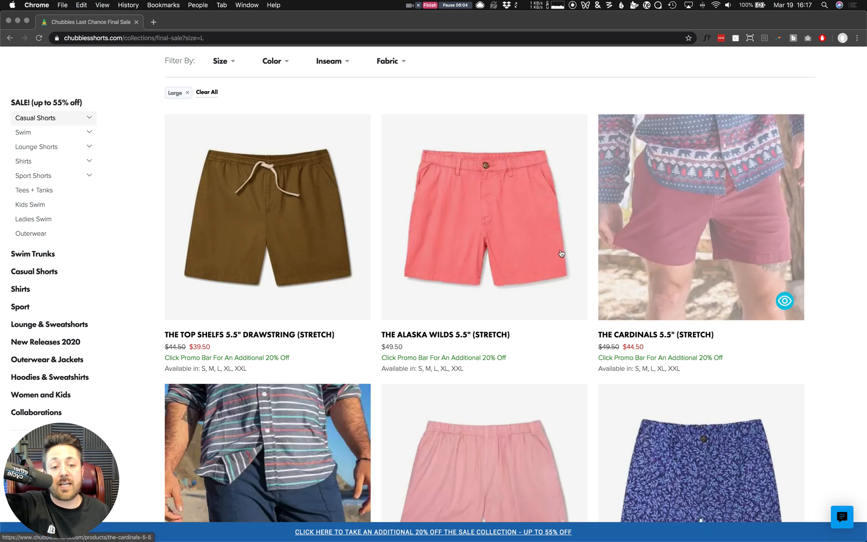
scroll(down, 3)
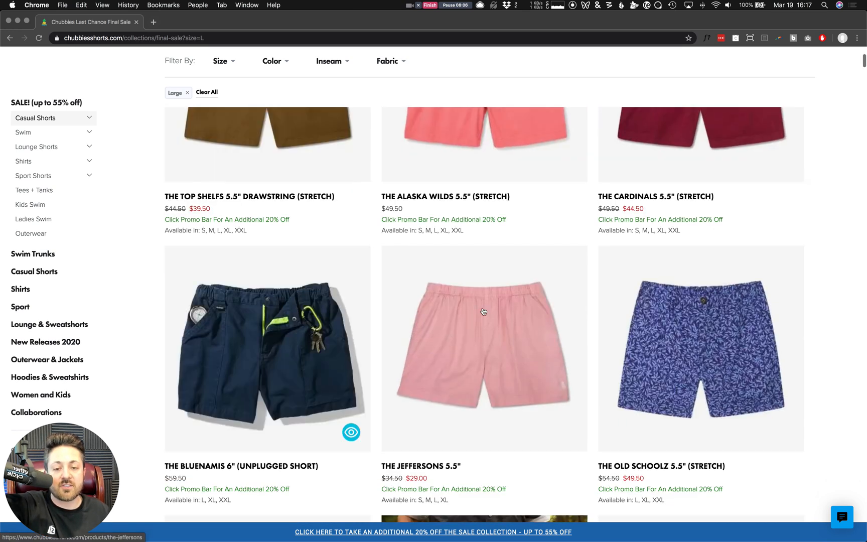
scroll(down, 3)
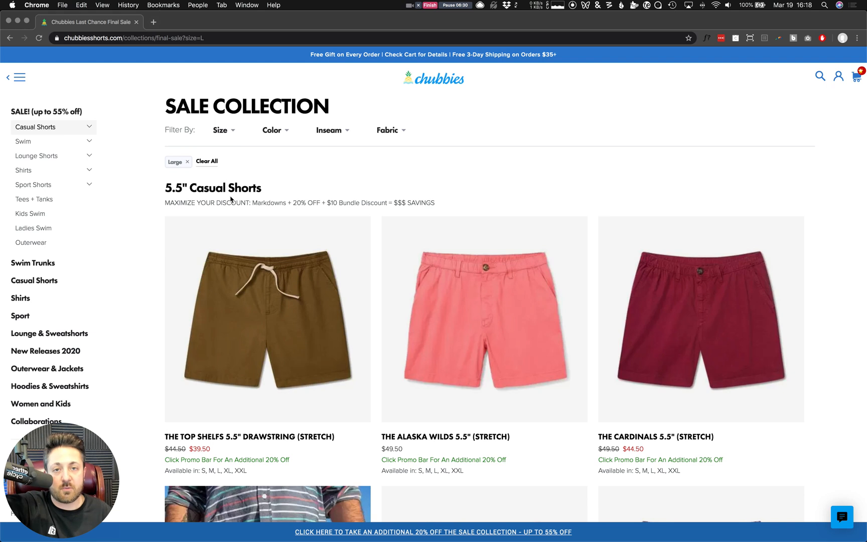
mouse_move(400, 214)
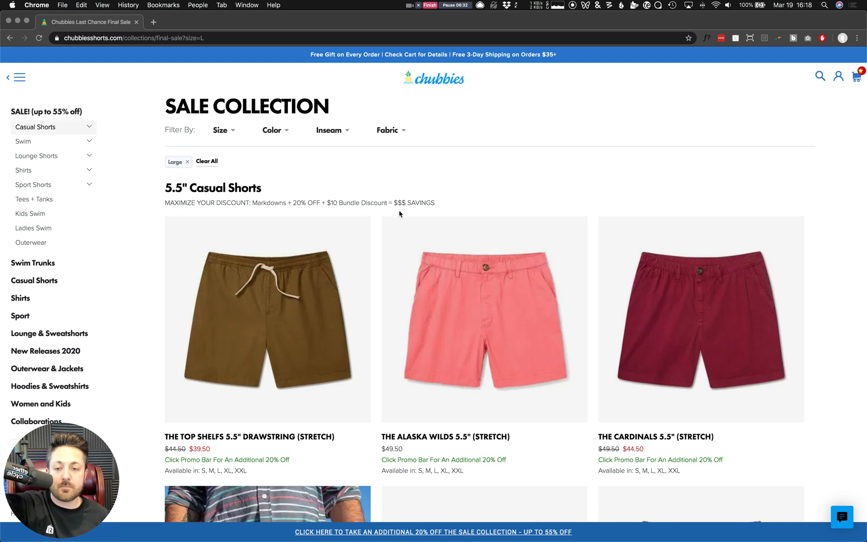
mouse_move(159, 56)
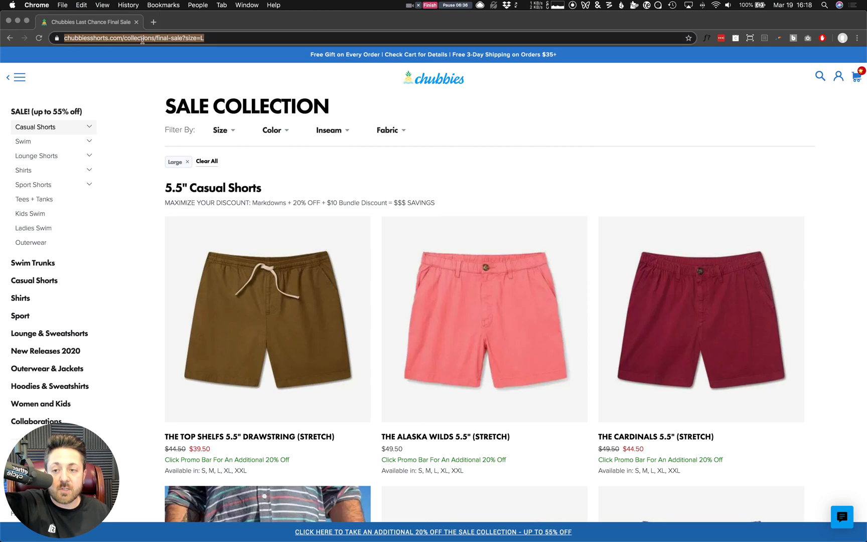
scroll(down, 3)
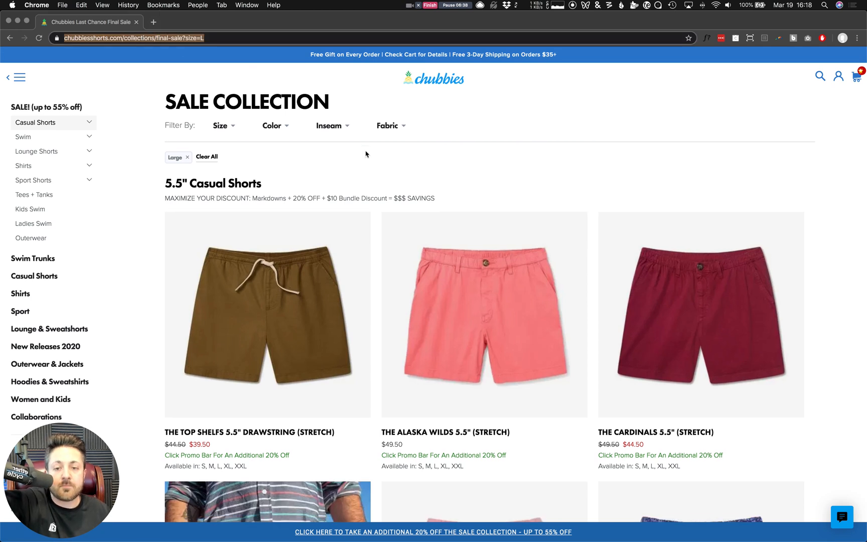
scroll(down, 3)
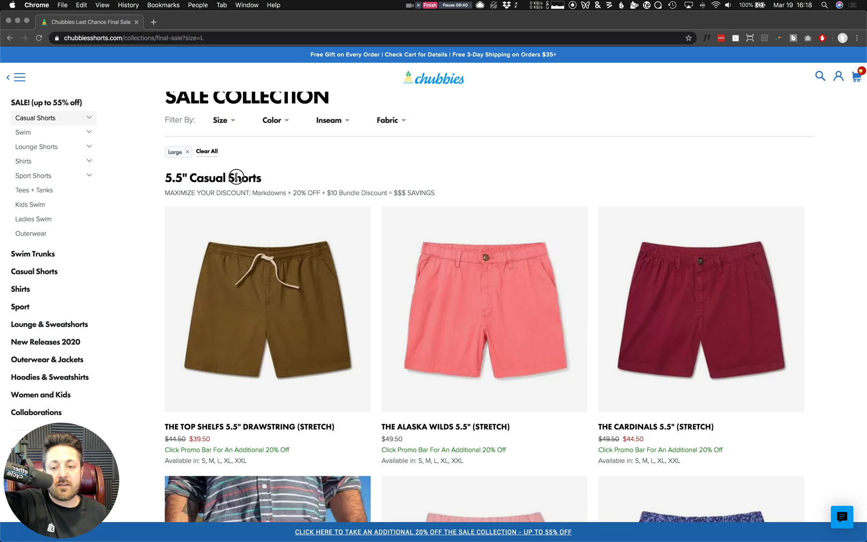
triple_click(232, 178)
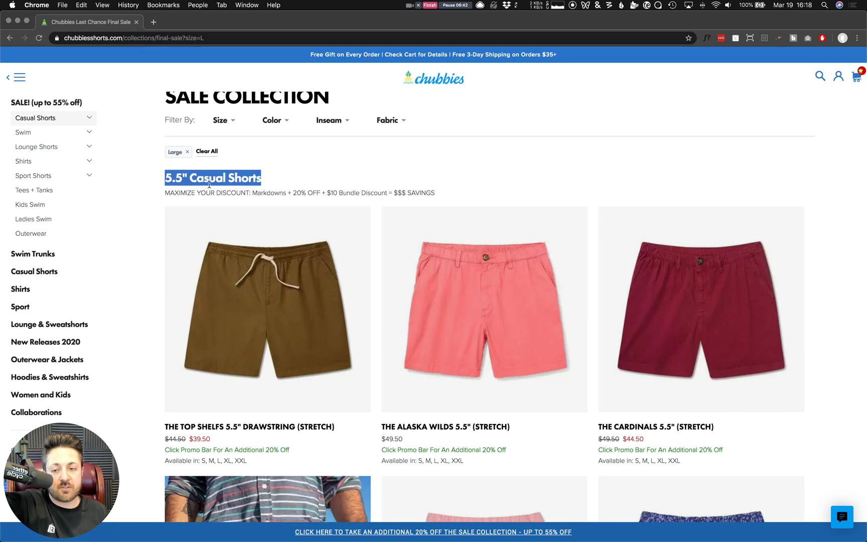
scroll(down, 3)
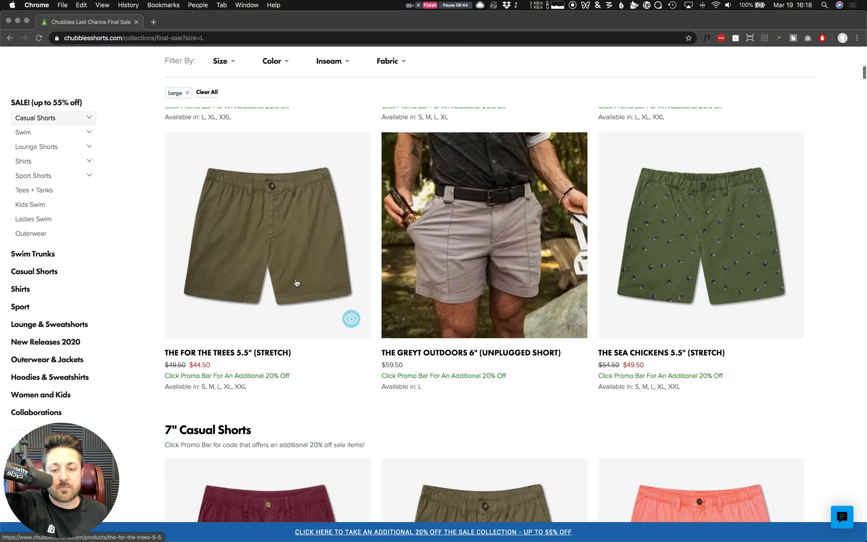
scroll(down, 3)
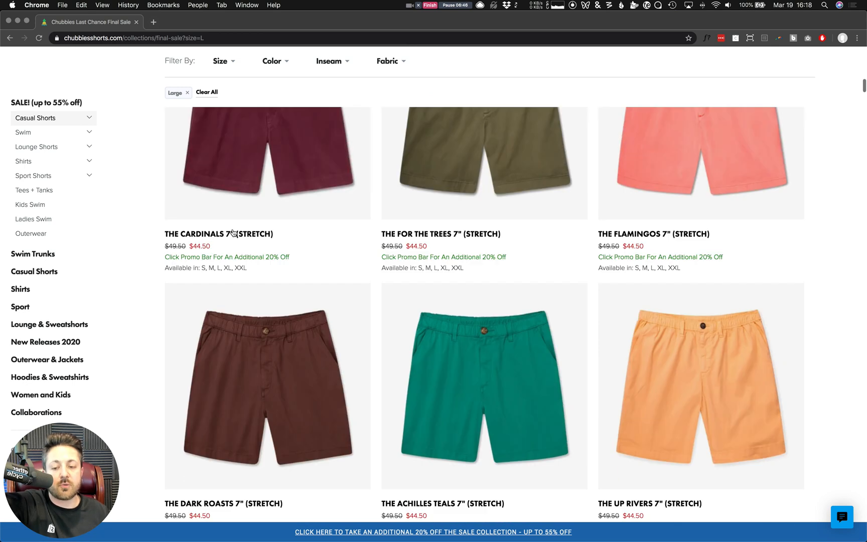
scroll(down, 3)
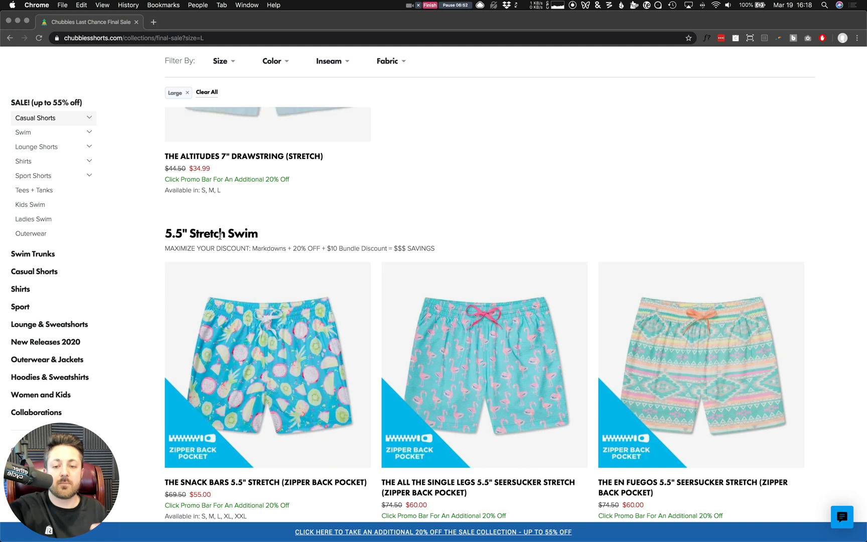
mouse_move(243, 248)
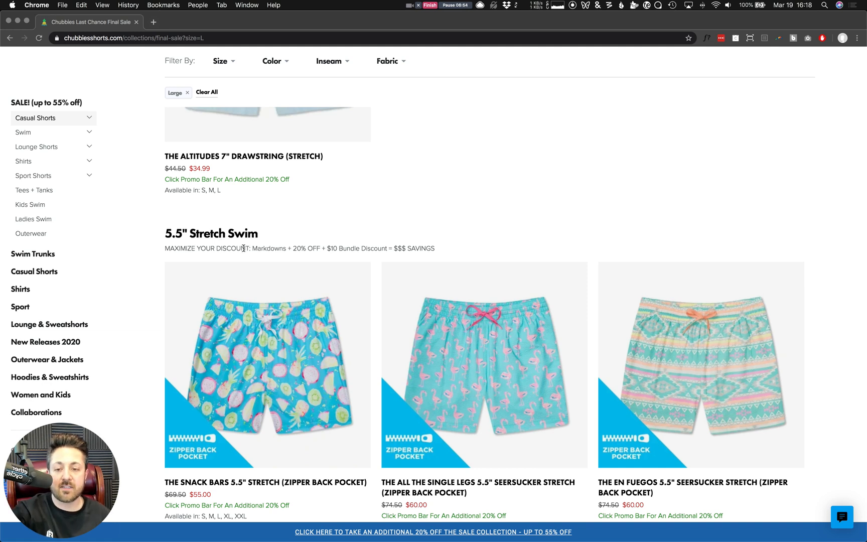
triple_click(299, 249)
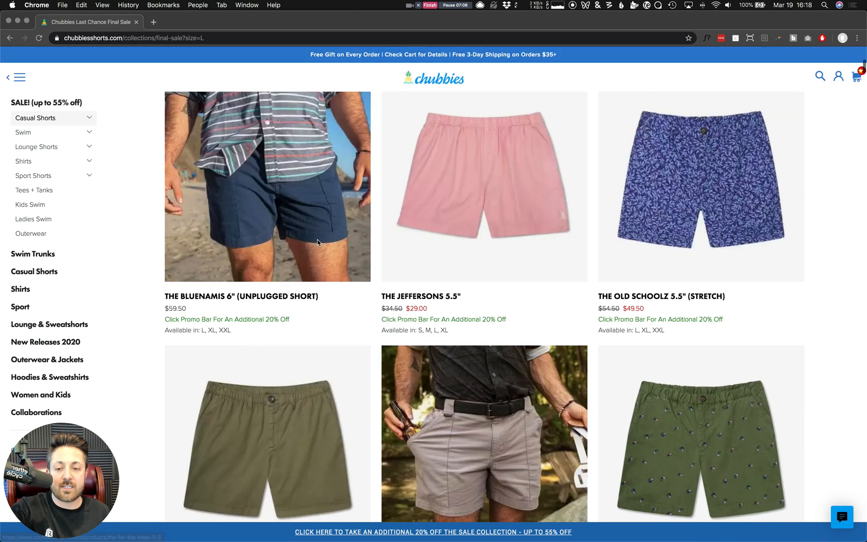
scroll(down, 3)
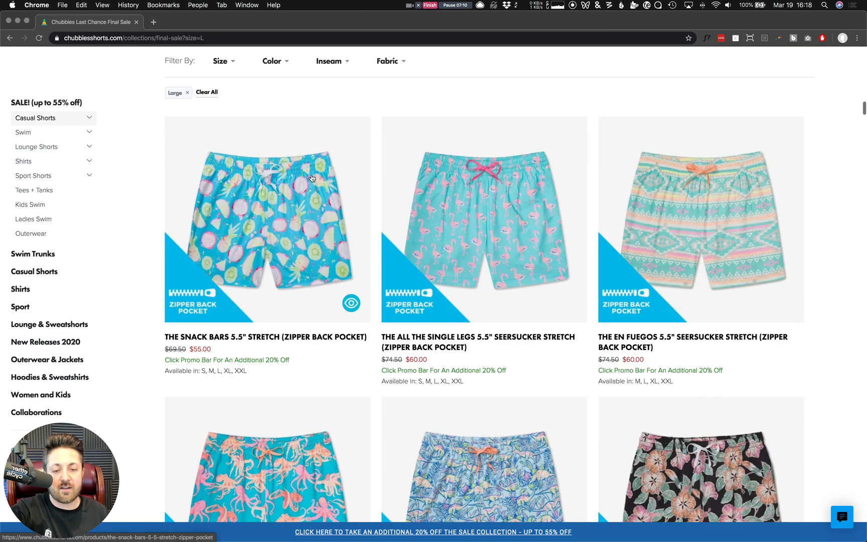
scroll(down, 3)
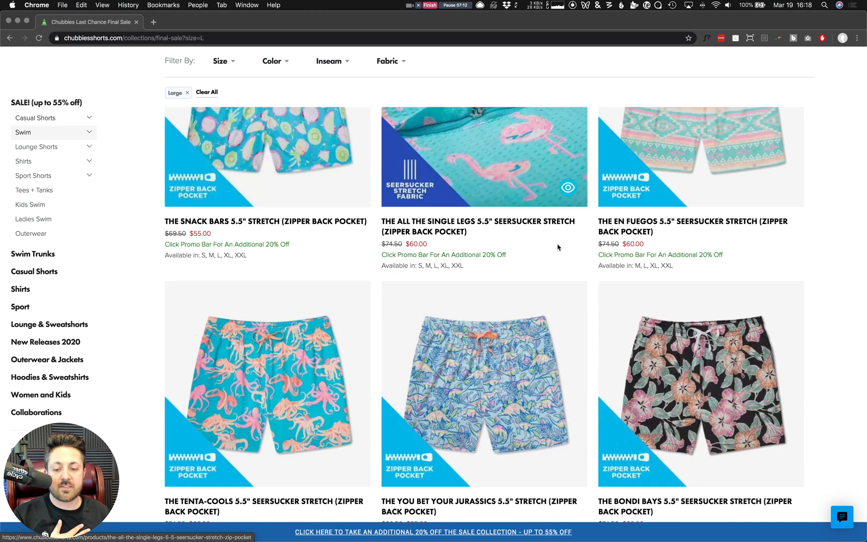
scroll(down, 3)
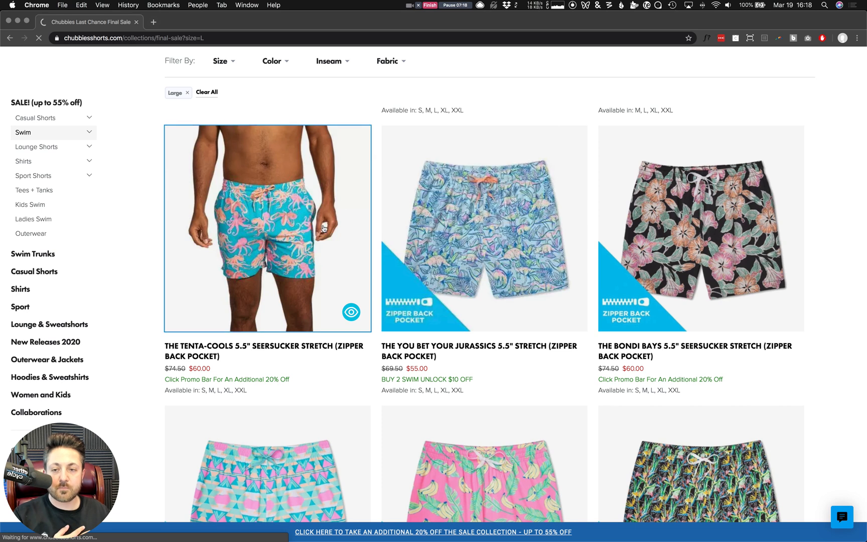
Open The Tenta-Cools 5.5" Seersucker Stretch swim trunks page, priced $60 from $74.50.
click(267, 229)
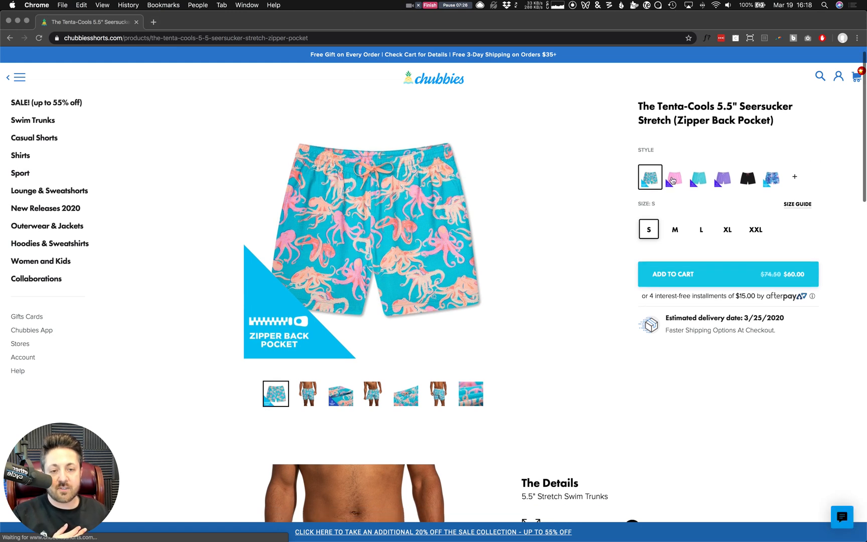
mouse_move(760, 183)
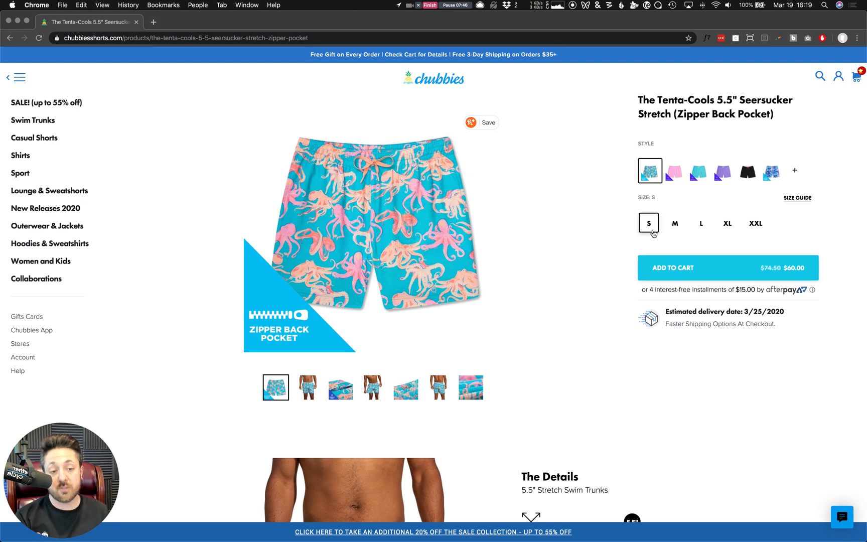
mouse_move(648, 210)
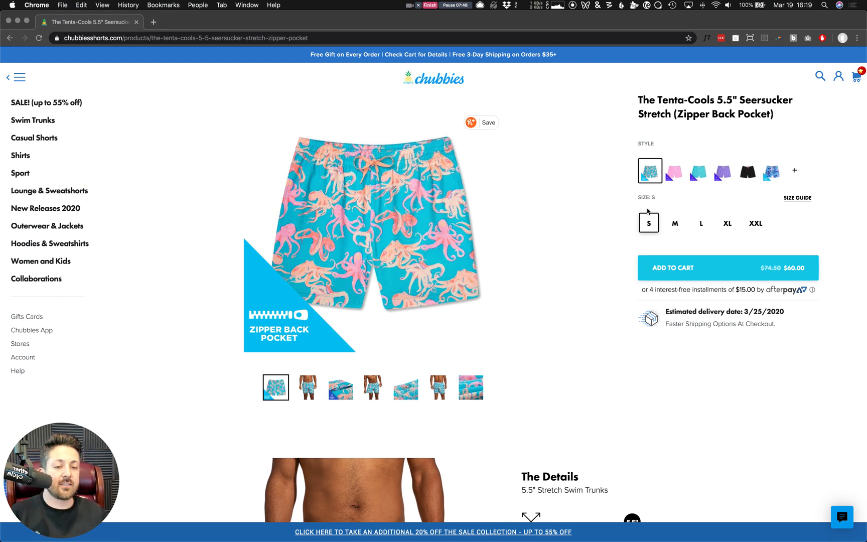
mouse_move(595, 224)
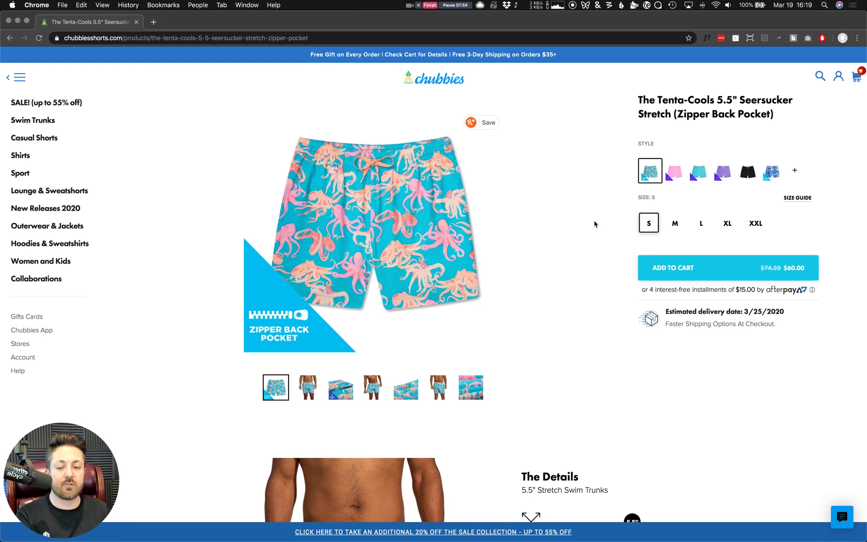
mouse_move(677, 276)
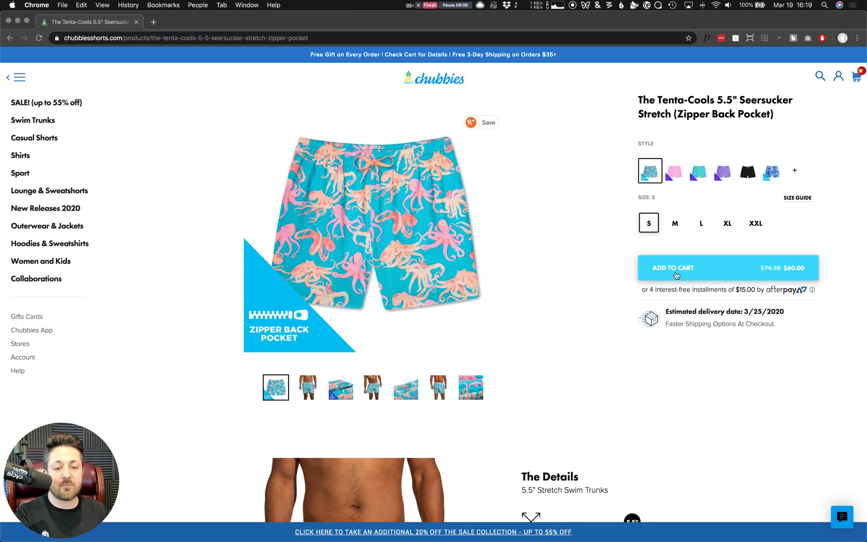
mouse_move(613, 250)
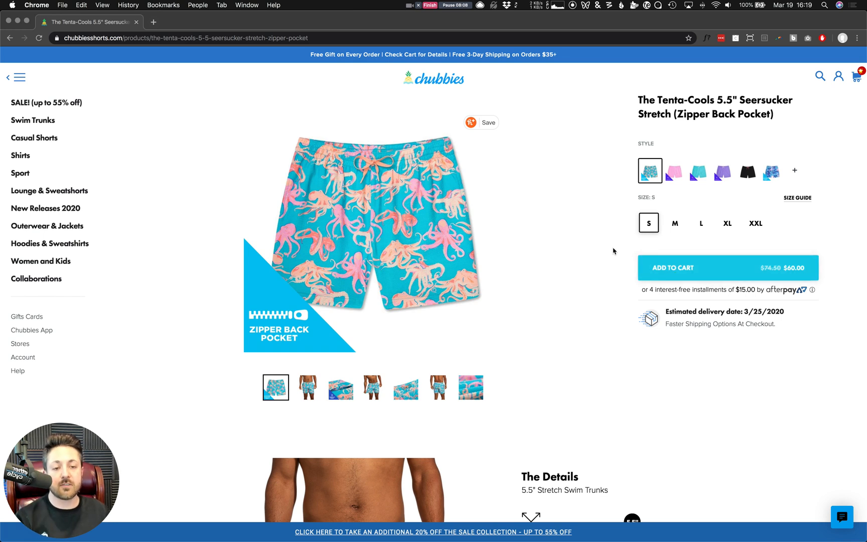
mouse_move(645, 197)
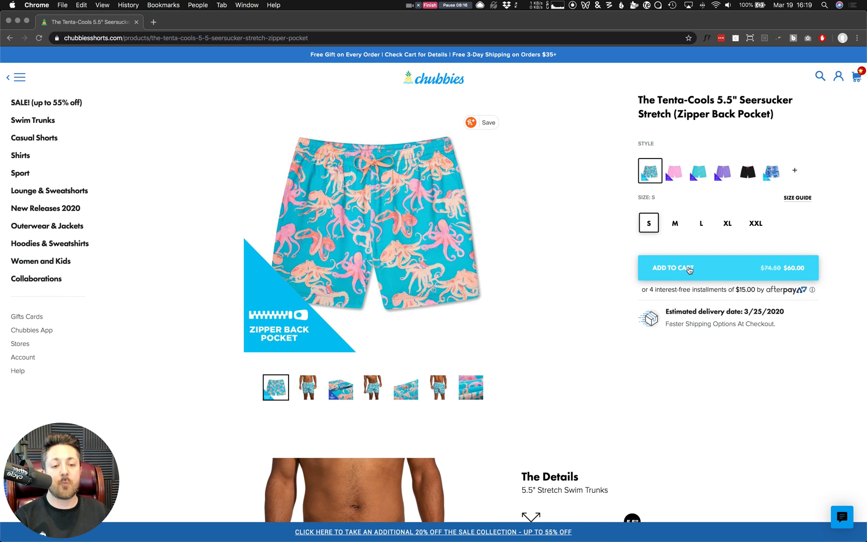
mouse_move(671, 257)
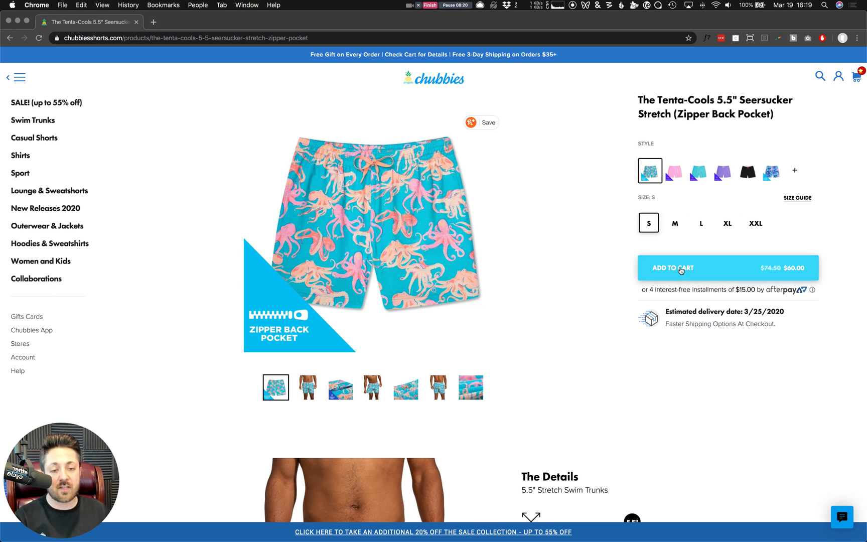
mouse_move(711, 273)
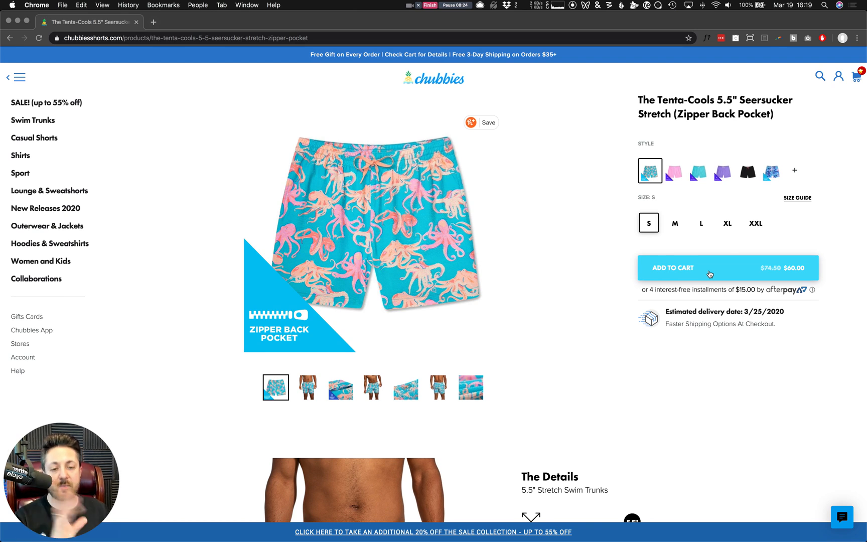
mouse_move(686, 277)
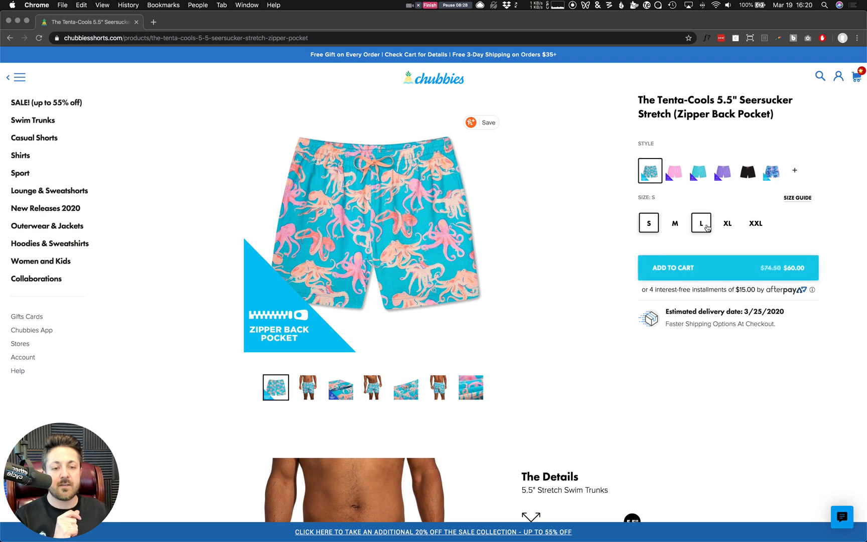
Select size L for the Tenta-Cools trunks and view the 5.5" swim size chart.
click(701, 222)
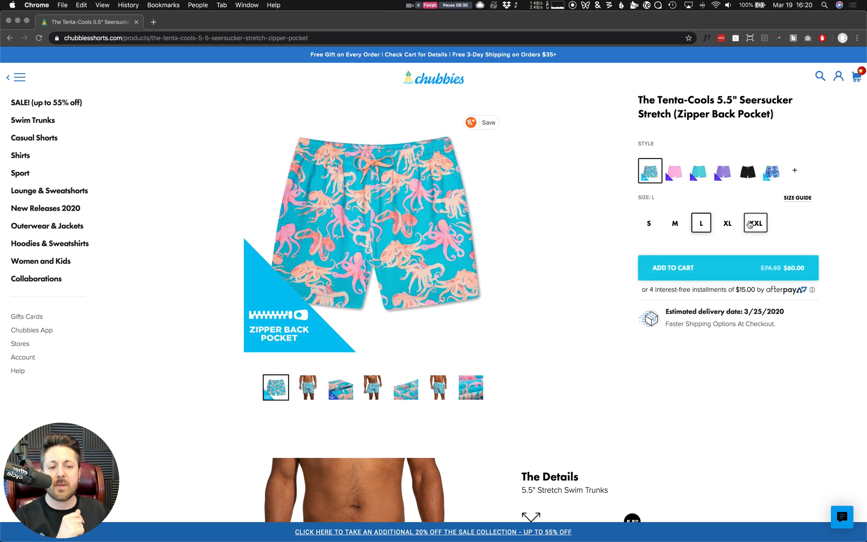
click(797, 197)
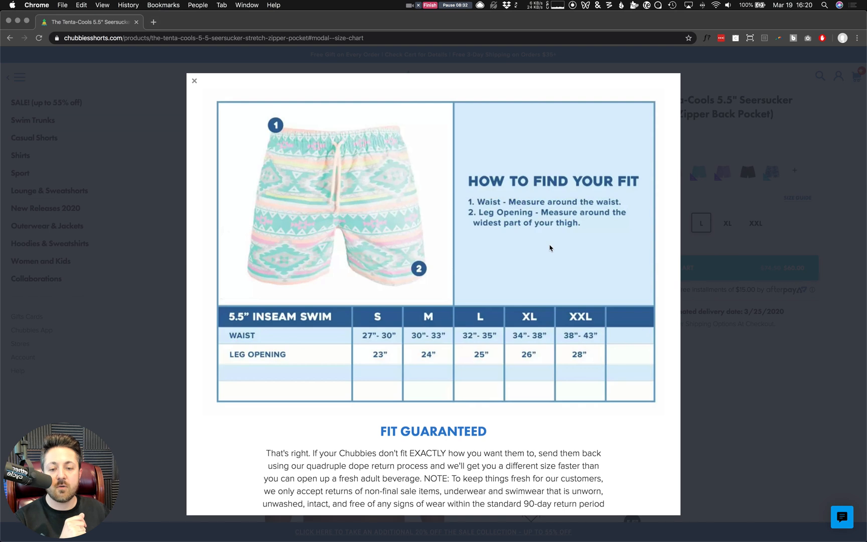
Read down the size chart, highlight the Fit Guaranteed paragraph, then close it with GOT IT.
scroll(down, 3)
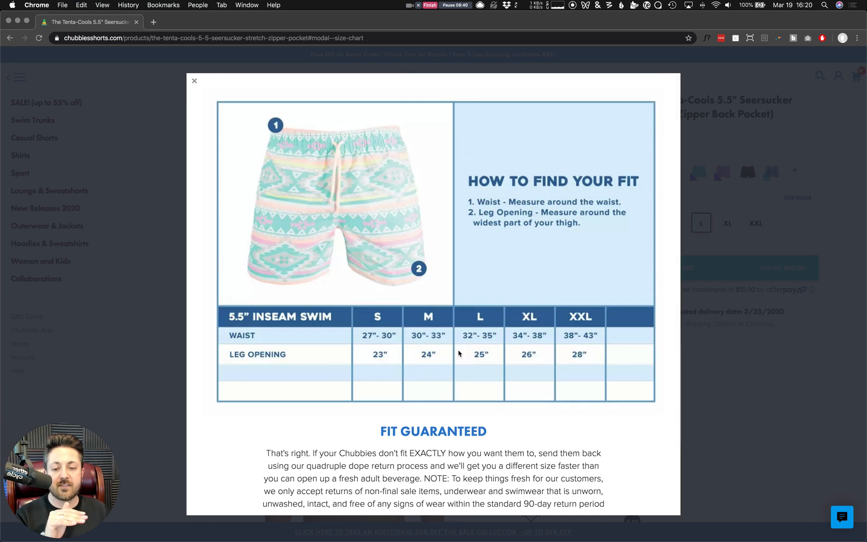
scroll(down, 3)
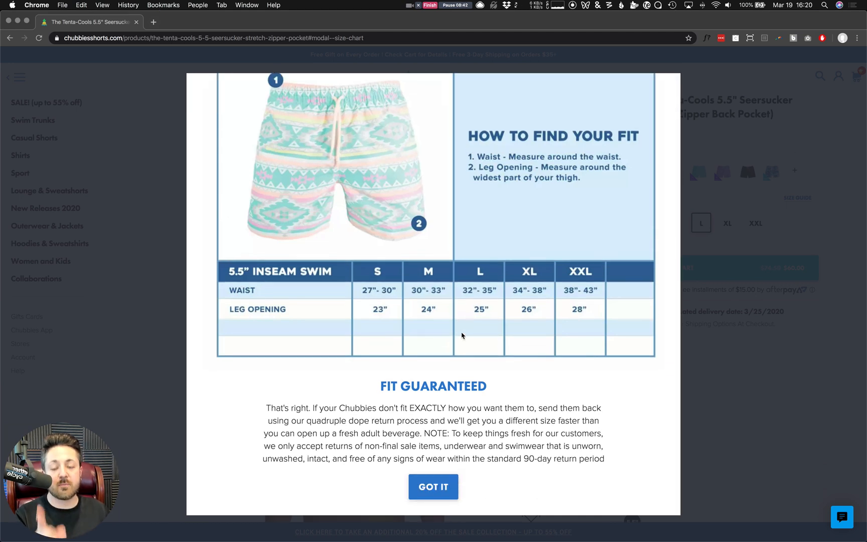
double_click(428, 408)
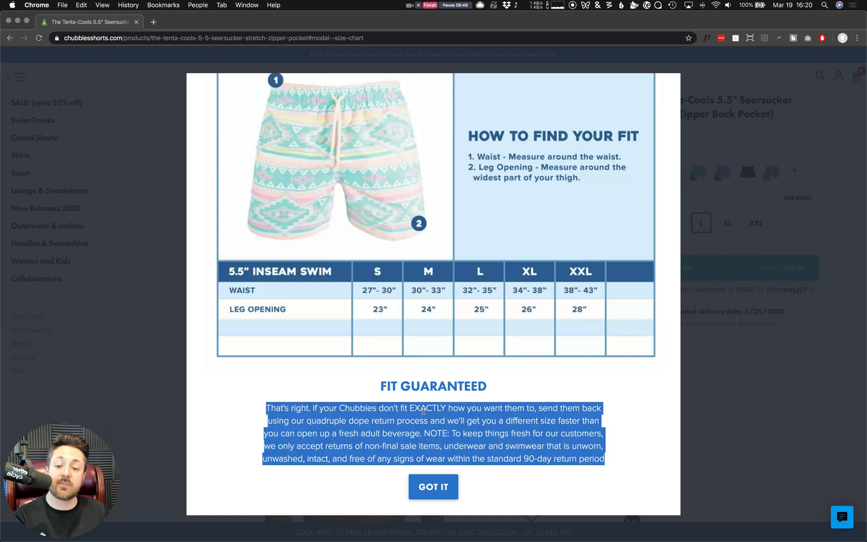
click(423, 411)
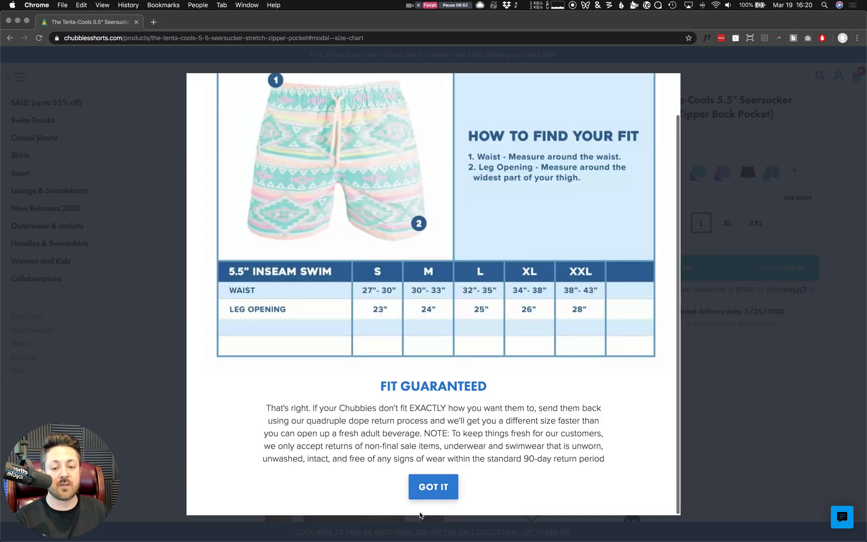
click(433, 487)
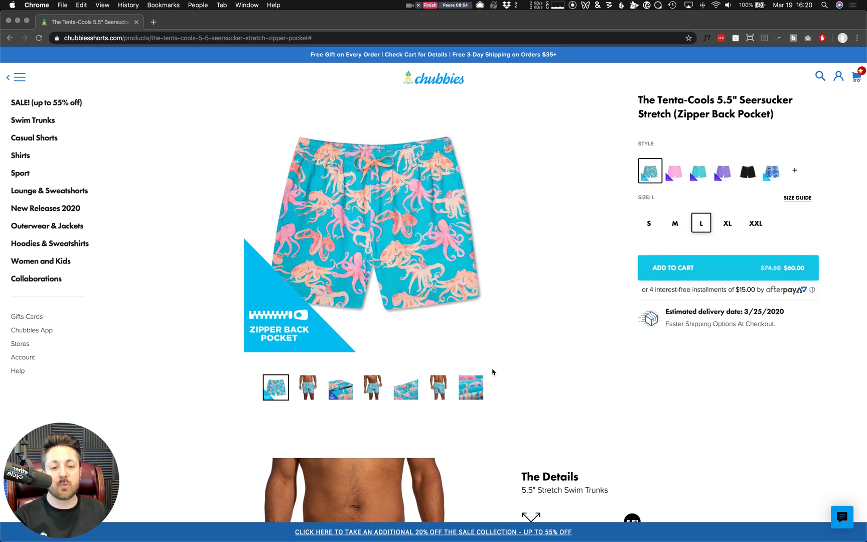
mouse_move(526, 331)
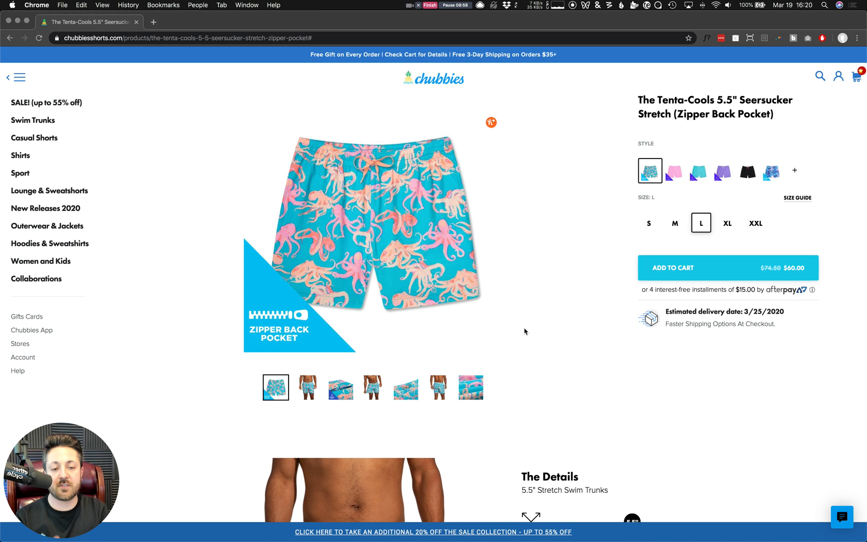
scroll(down, 3)
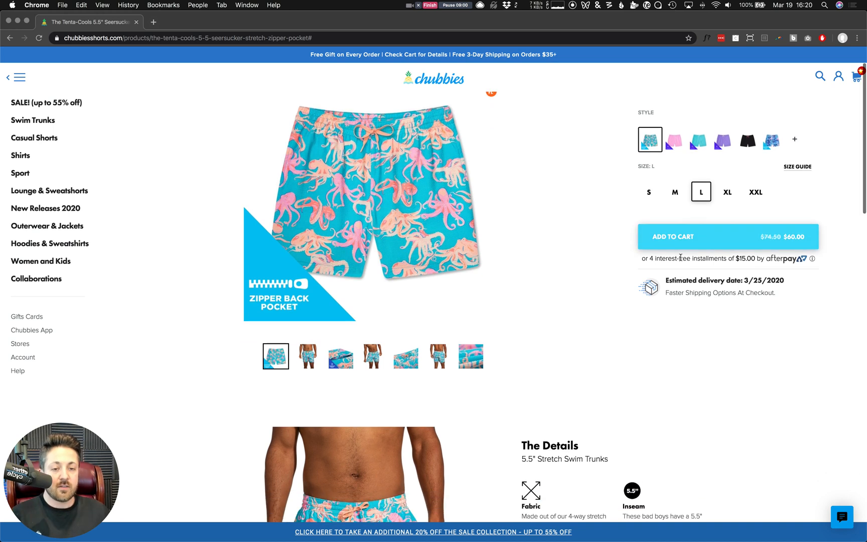
triple_click(704, 258)
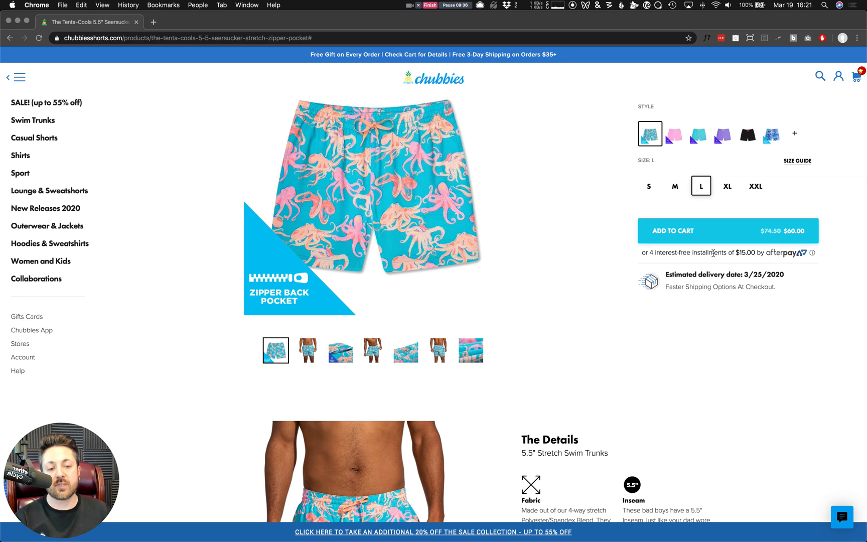
triple_click(719, 252)
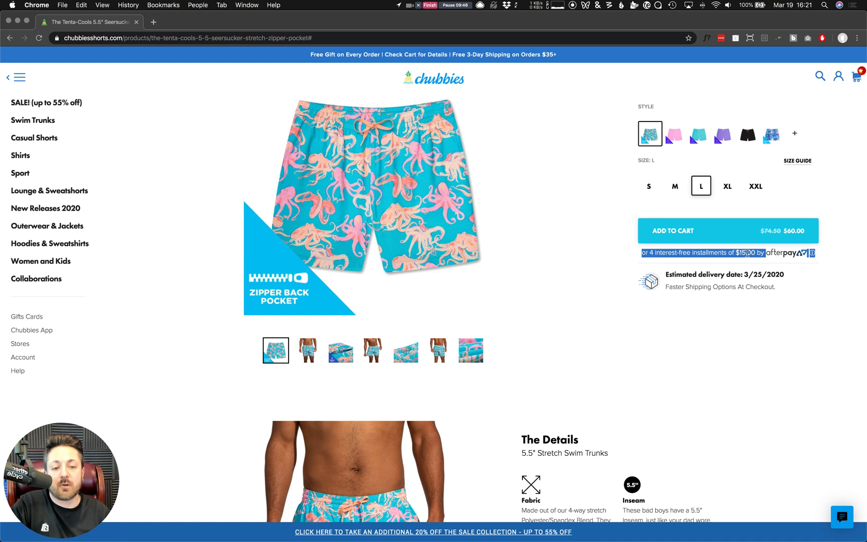
click(773, 326)
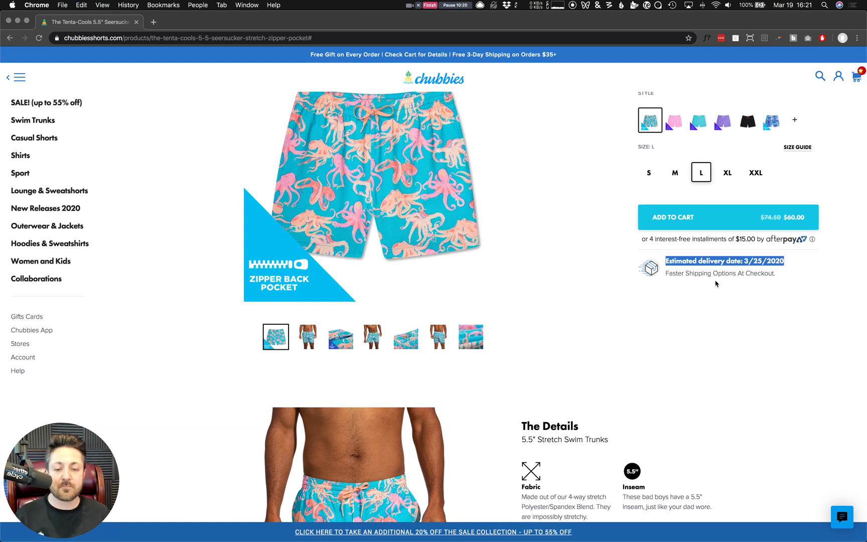
Scroll the Tenta-Cools page to the size L options and Add to Cart button.
scroll(down, 3)
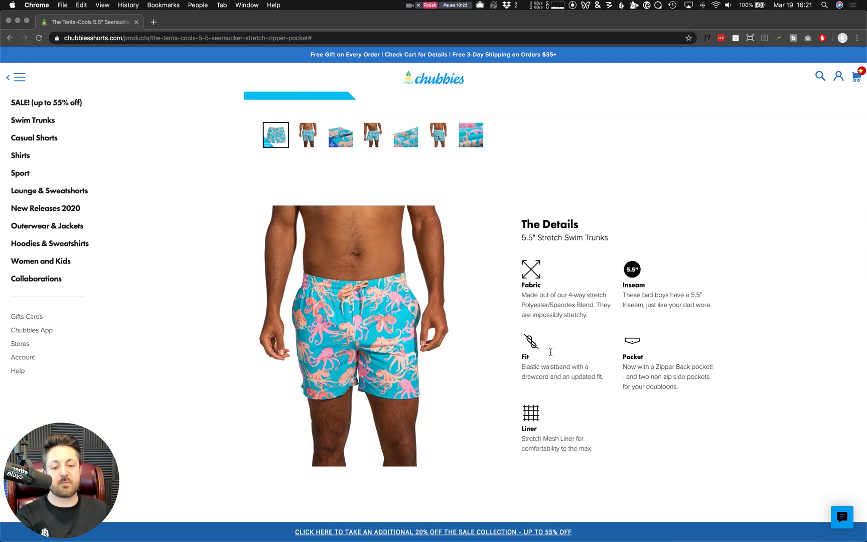
scroll(down, 3)
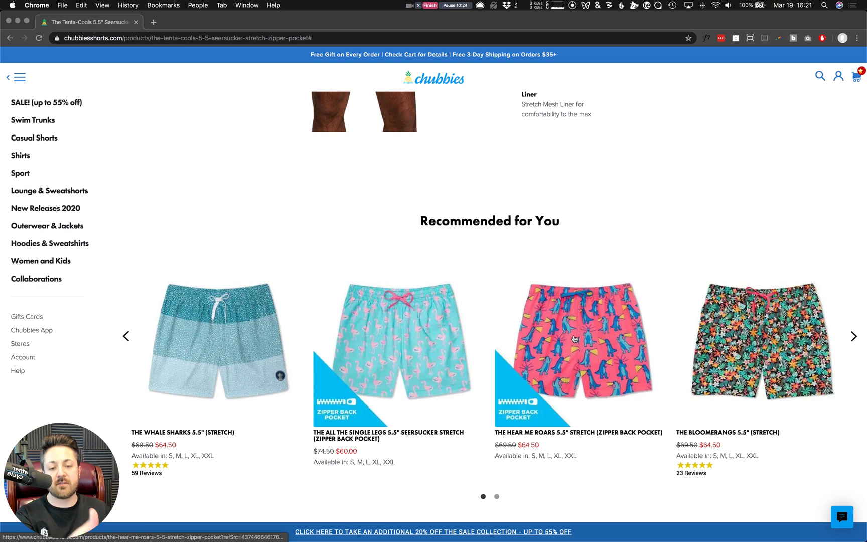
scroll(down, 3)
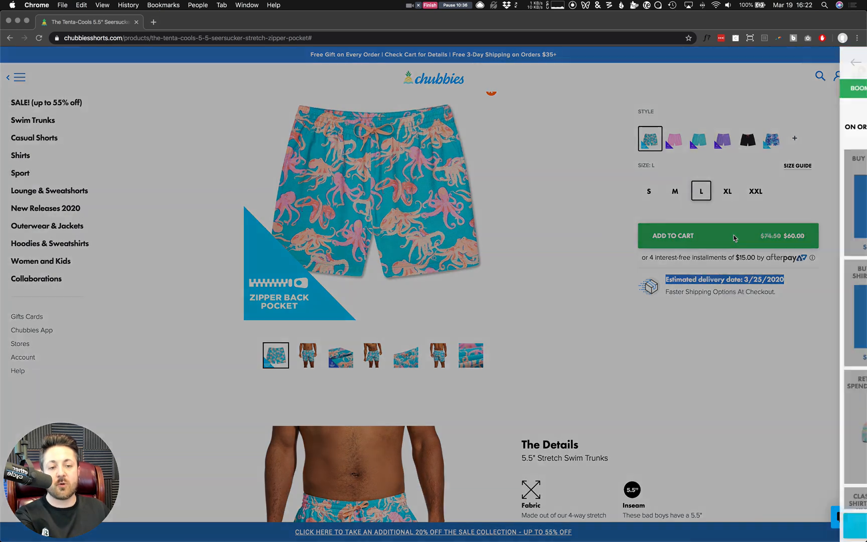
Add the size L Tenta-Cools trunks to the cart, showing a $60.00 total.
click(693, 235)
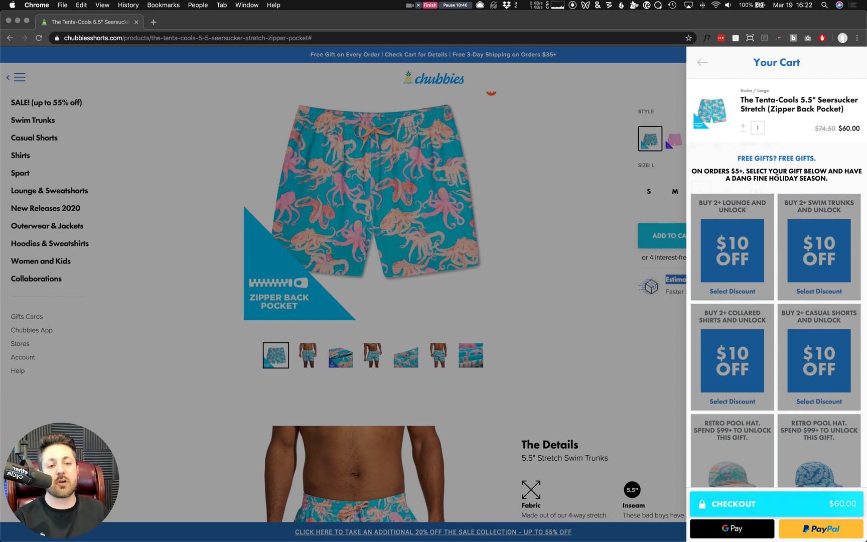
mouse_move(786, 220)
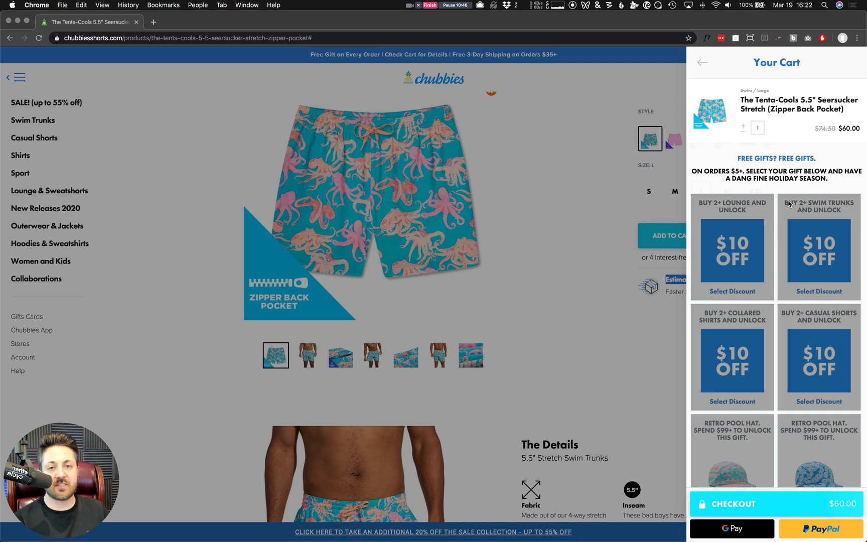
mouse_move(745, 413)
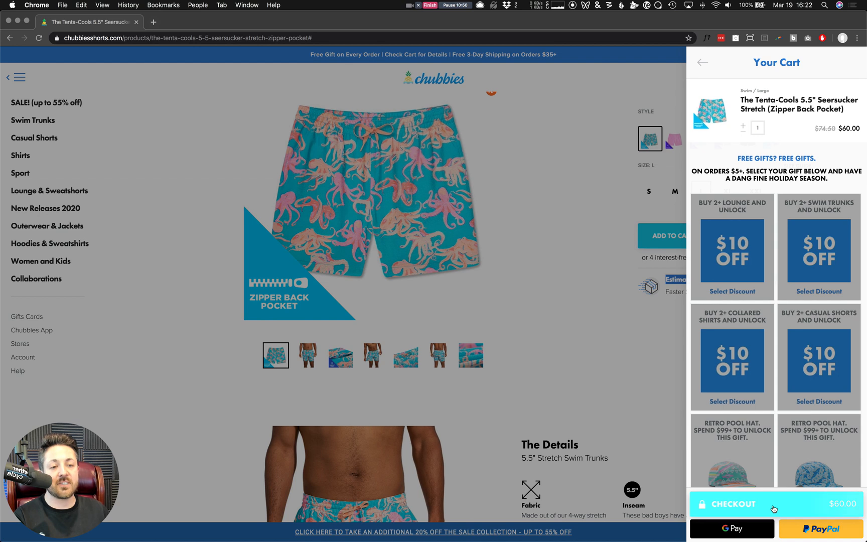
mouse_move(798, 514)
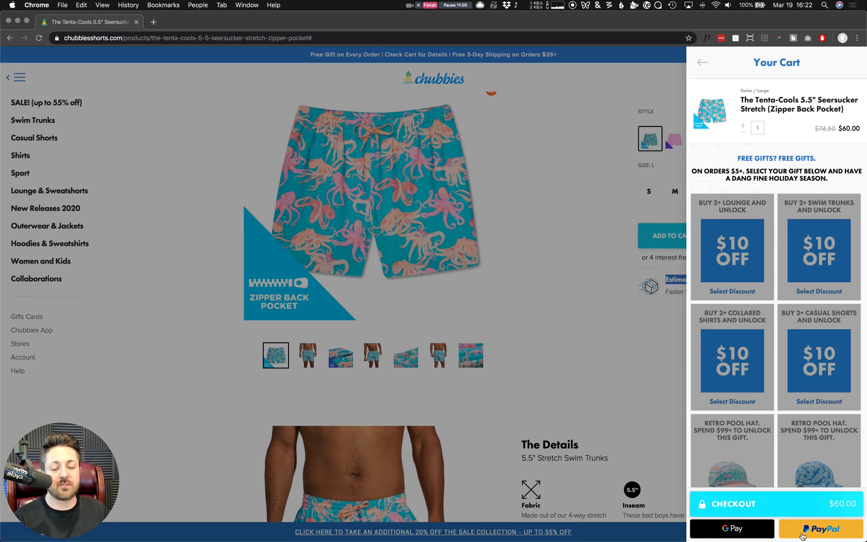
mouse_move(792, 513)
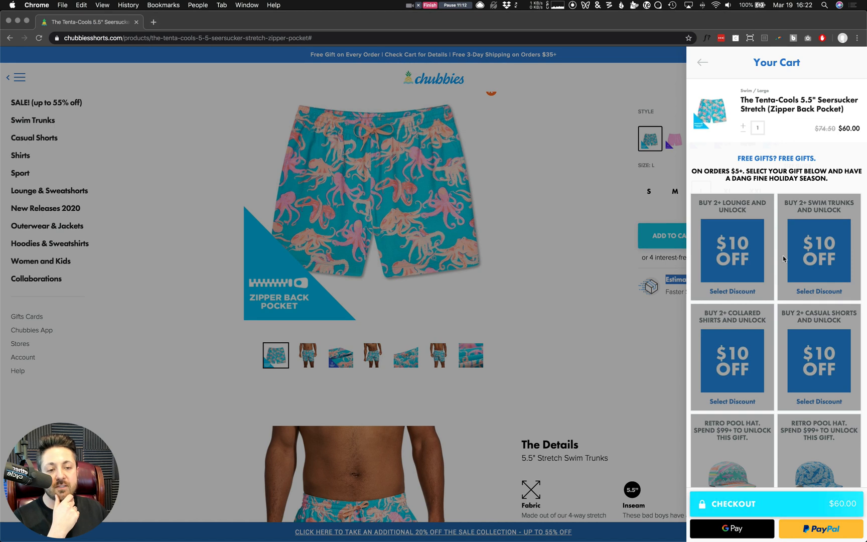
Add the free Chubbies Drink Umbrellas gift in the cart drawer and proceed to checkout.
scroll(down, 3)
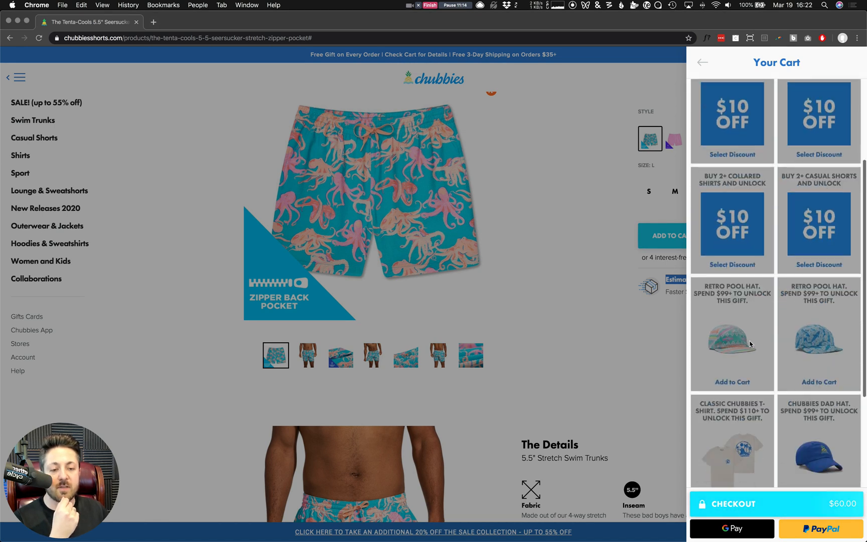
scroll(down, 3)
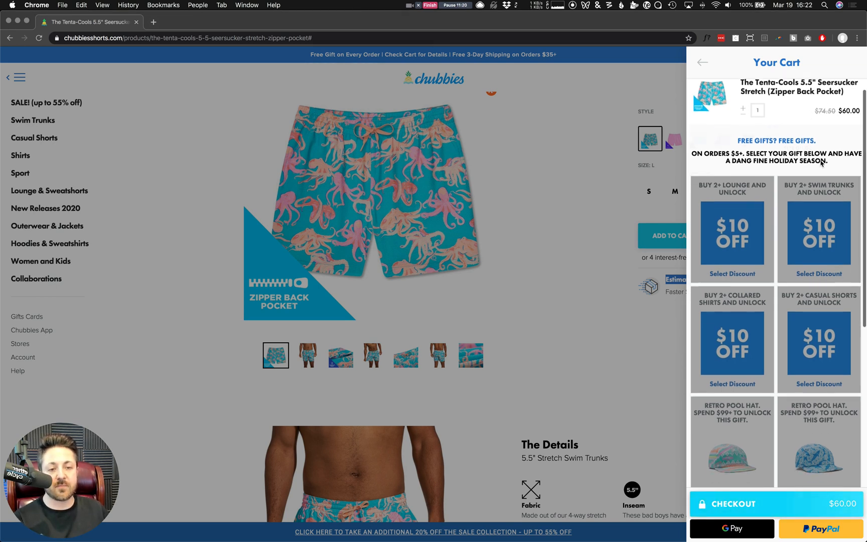
scroll(down, 3)
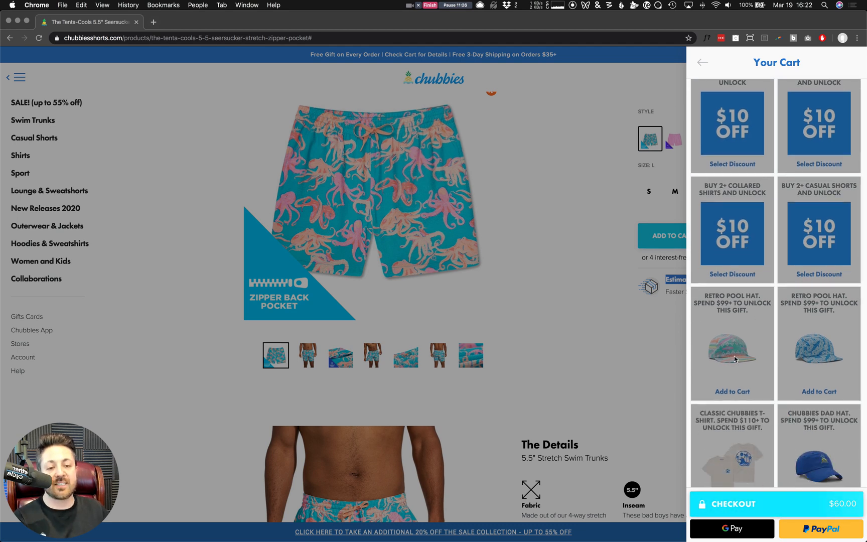
scroll(down, 3)
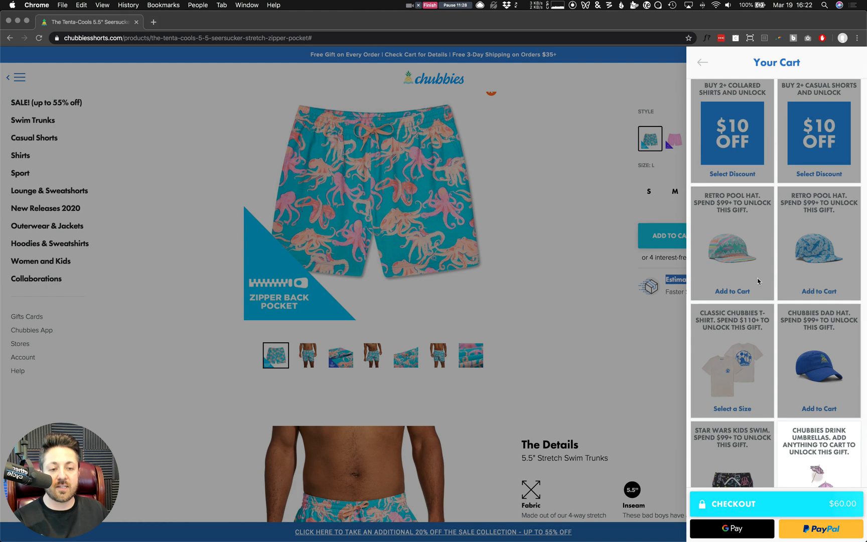
scroll(down, 3)
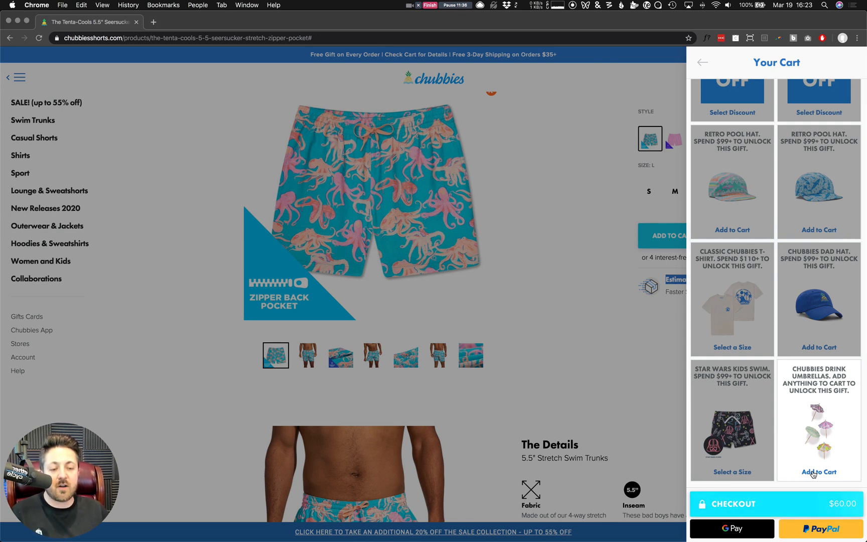
click(819, 472)
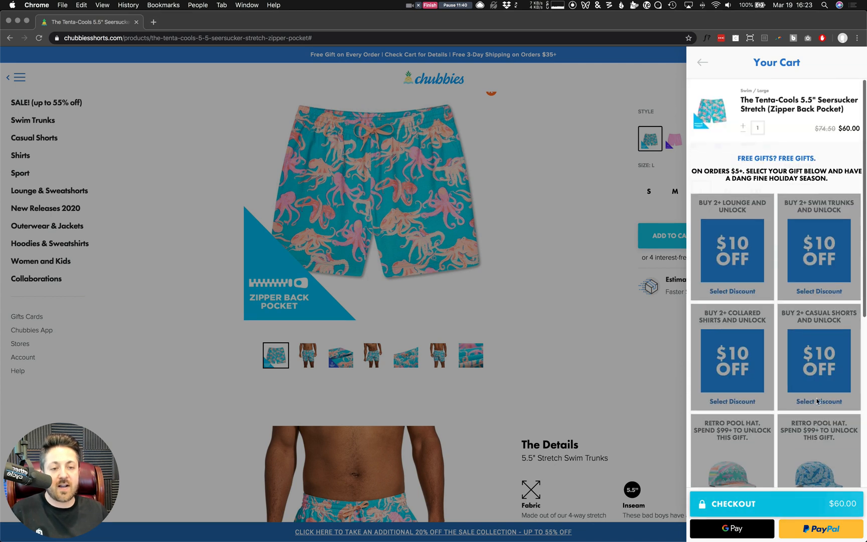
scroll(down, 3)
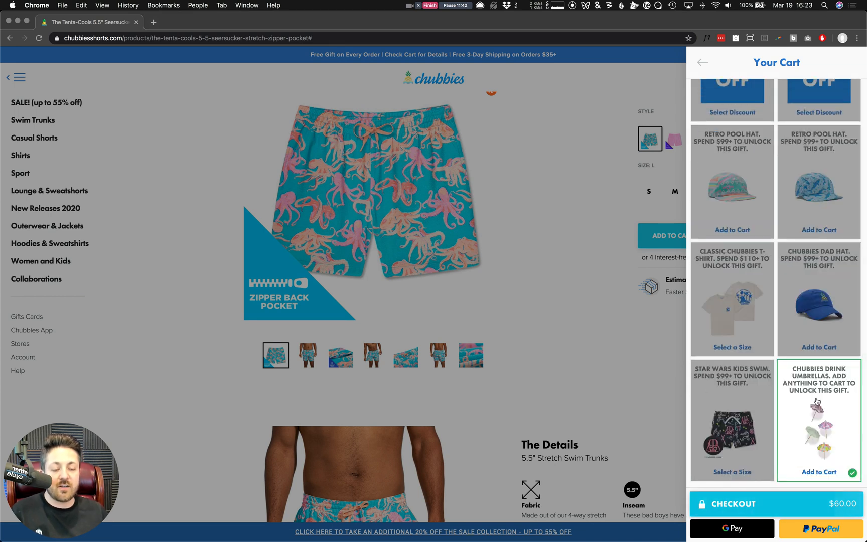
mouse_move(771, 199)
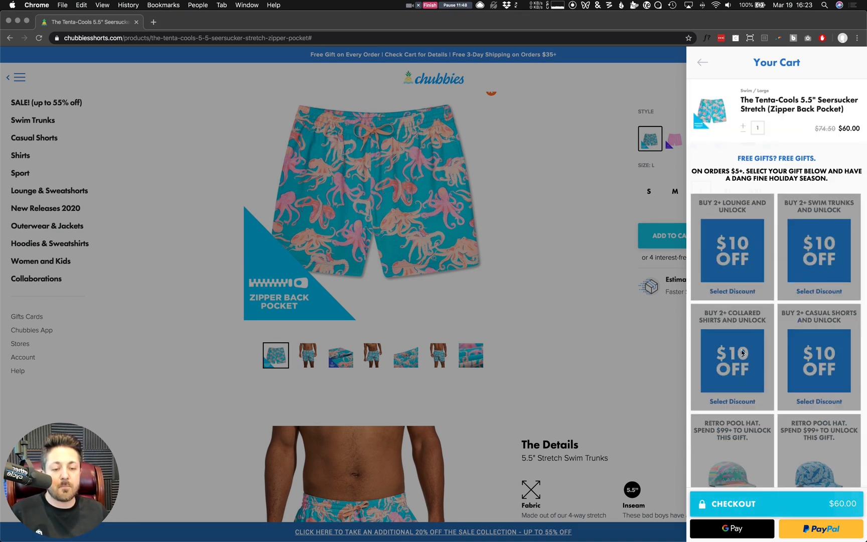
scroll(down, 3)
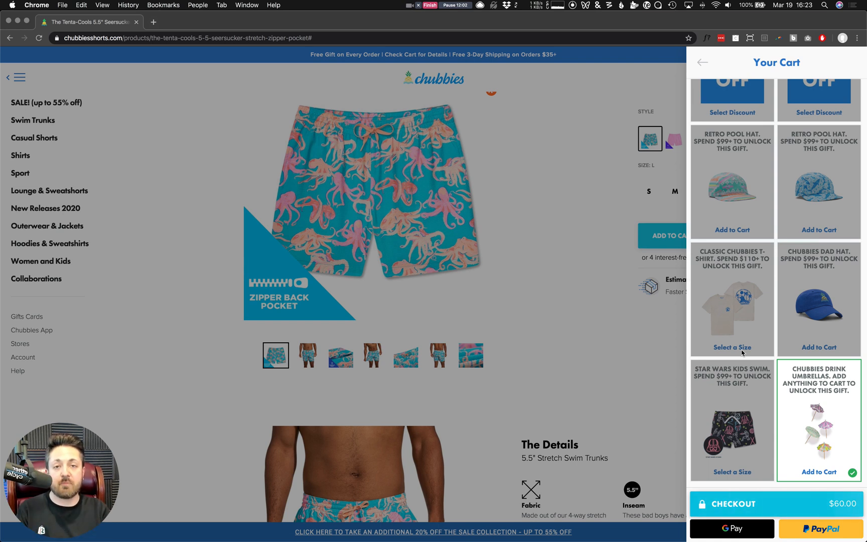
mouse_move(769, 521)
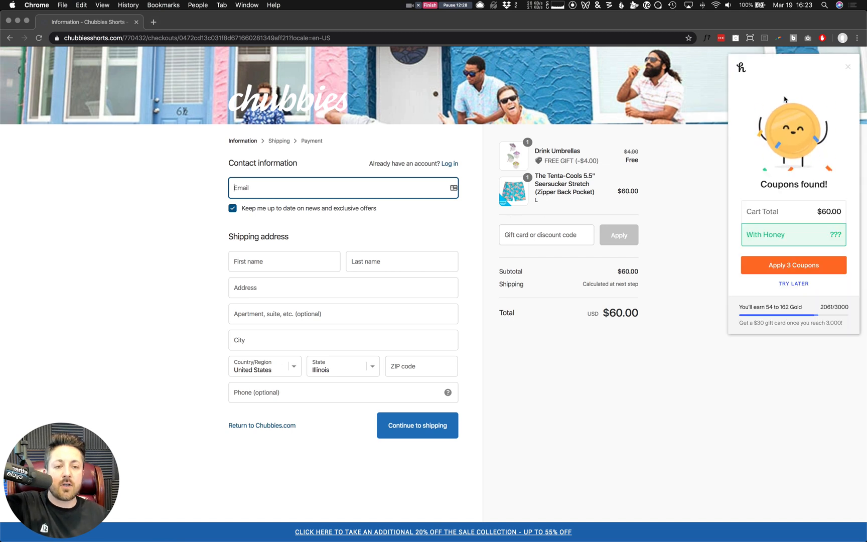
Close the Honey coupon popup to reveal the $60.00 Shopify checkout.
click(848, 67)
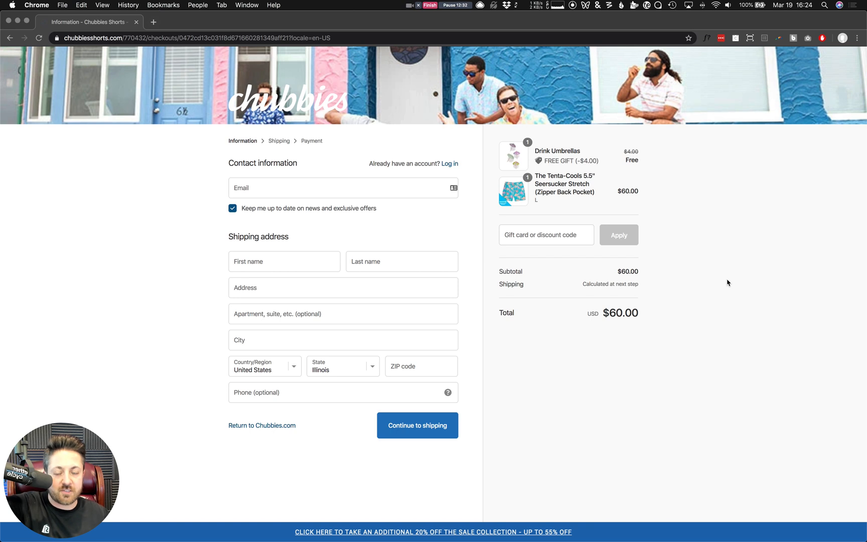
mouse_move(472, 83)
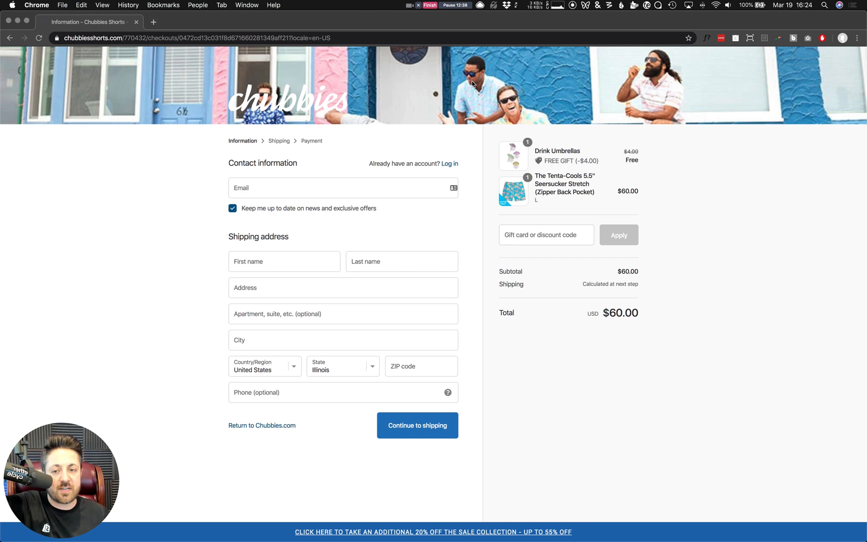
mouse_move(405, 111)
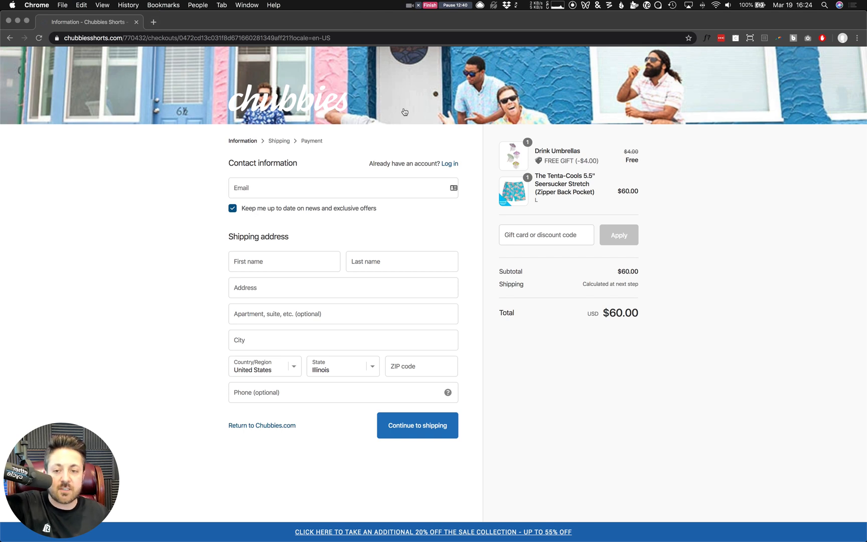
mouse_move(485, 98)
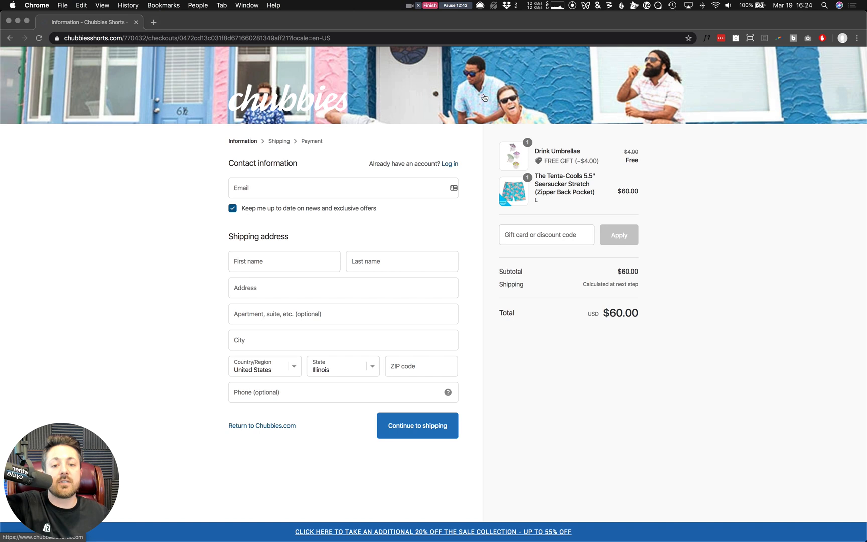
mouse_move(417, 427)
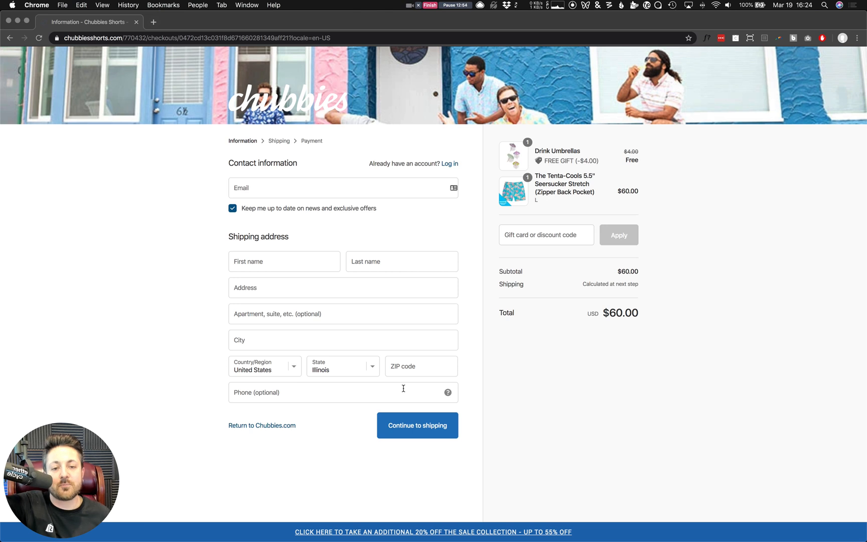
mouse_move(556, 158)
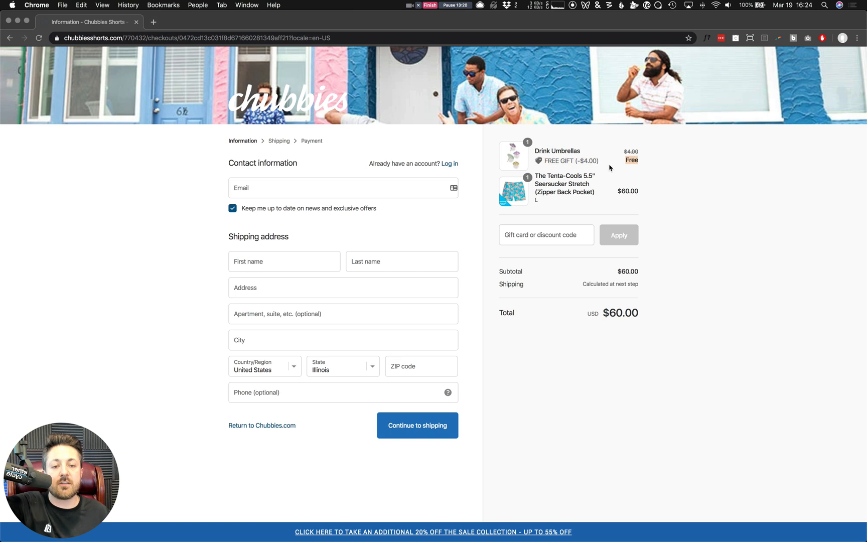
mouse_move(664, 173)
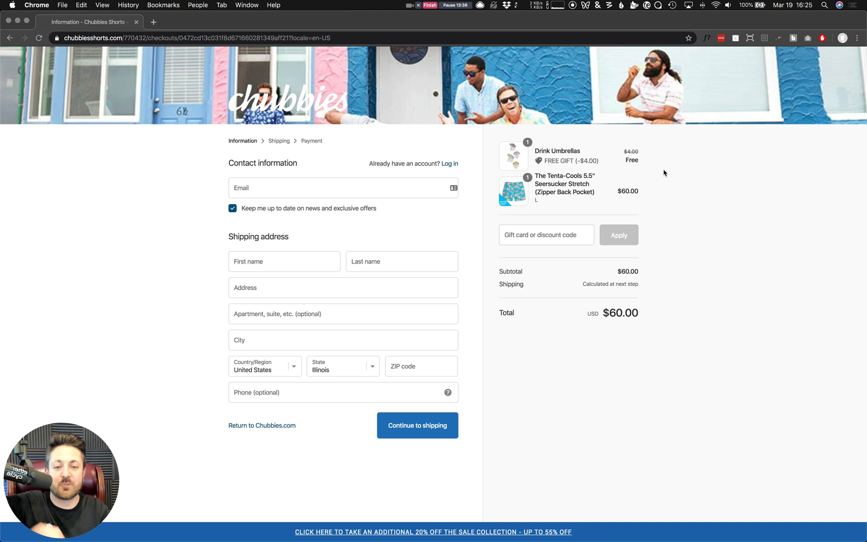
mouse_move(295, 103)
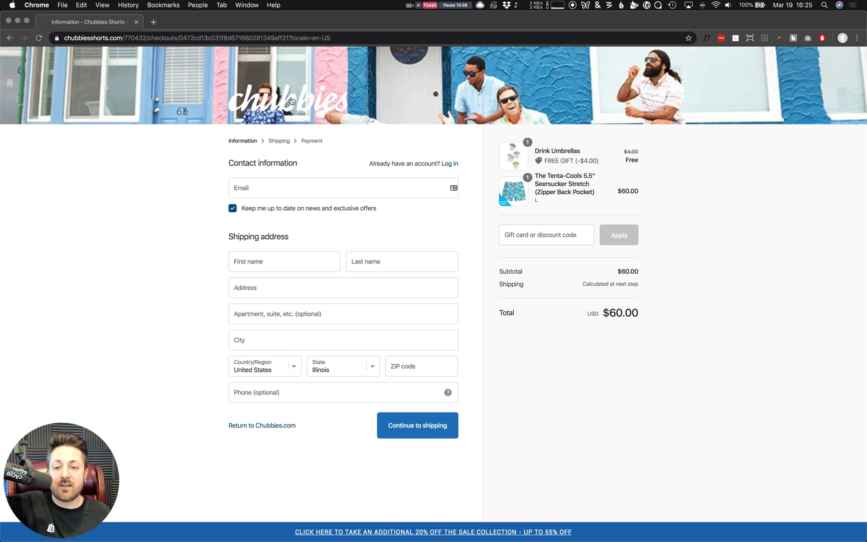